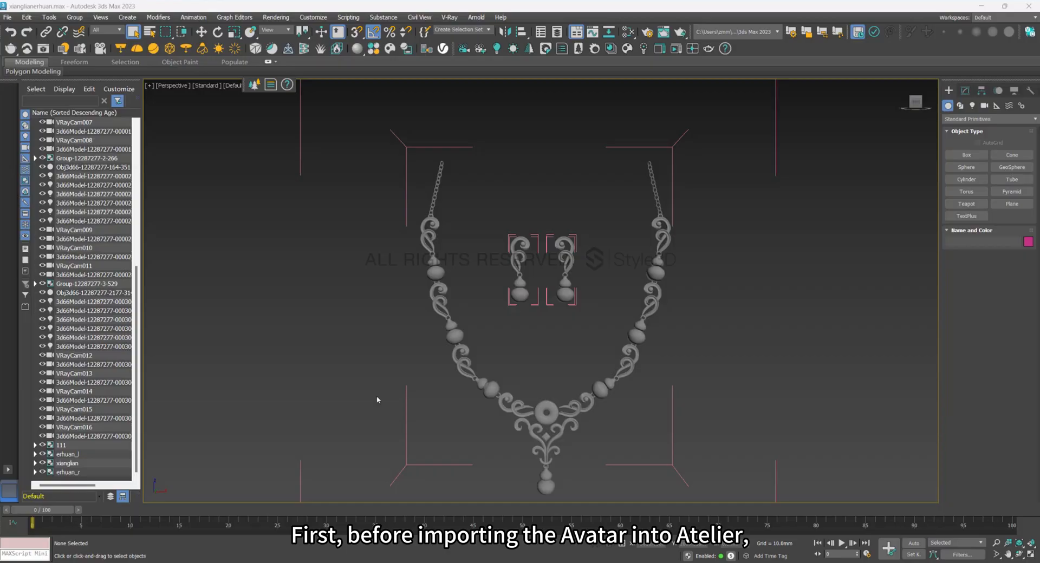
Step: Expand the xianglian necklace group in Scene Explorer to show jinshu1 and jinshu2
{"action": "left_click", "coordinate": [35, 455]}
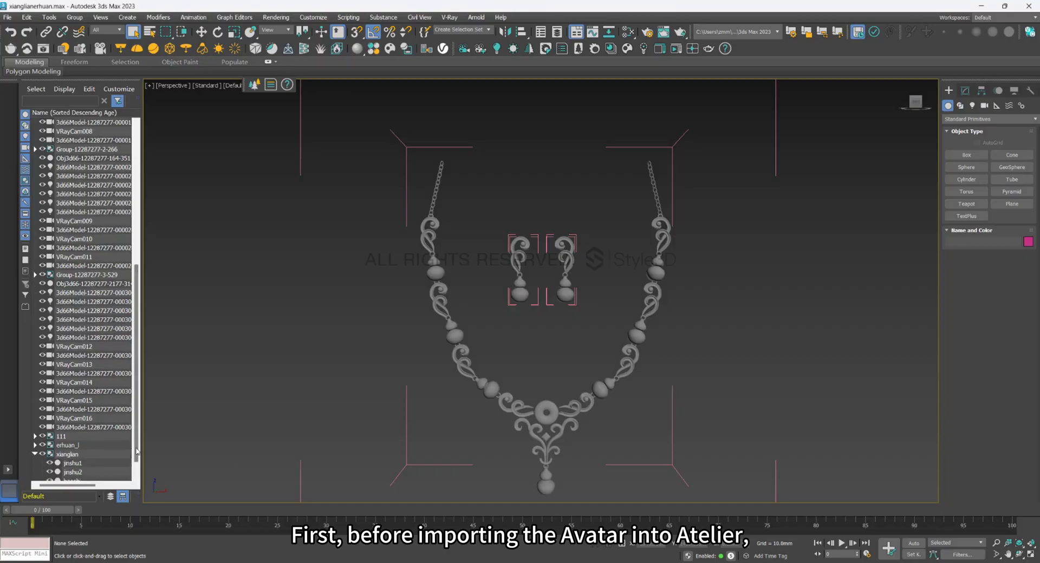
{"action": "left_click", "coordinate": [72, 454]}
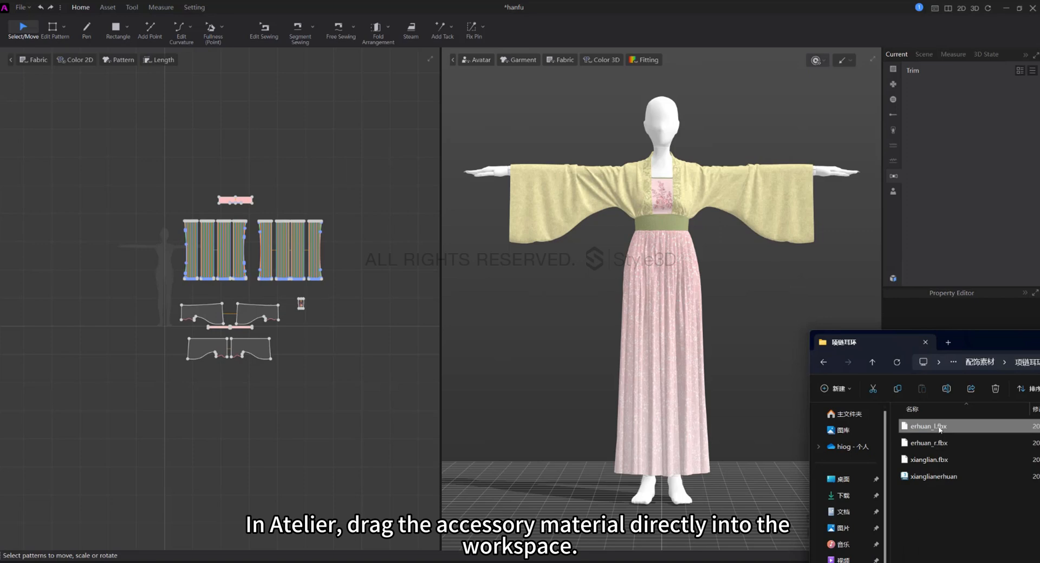
Step: Import erhuan_l.fbx as an added trim at mm scale
{"action": "double_click", "coordinate": [927, 426]}
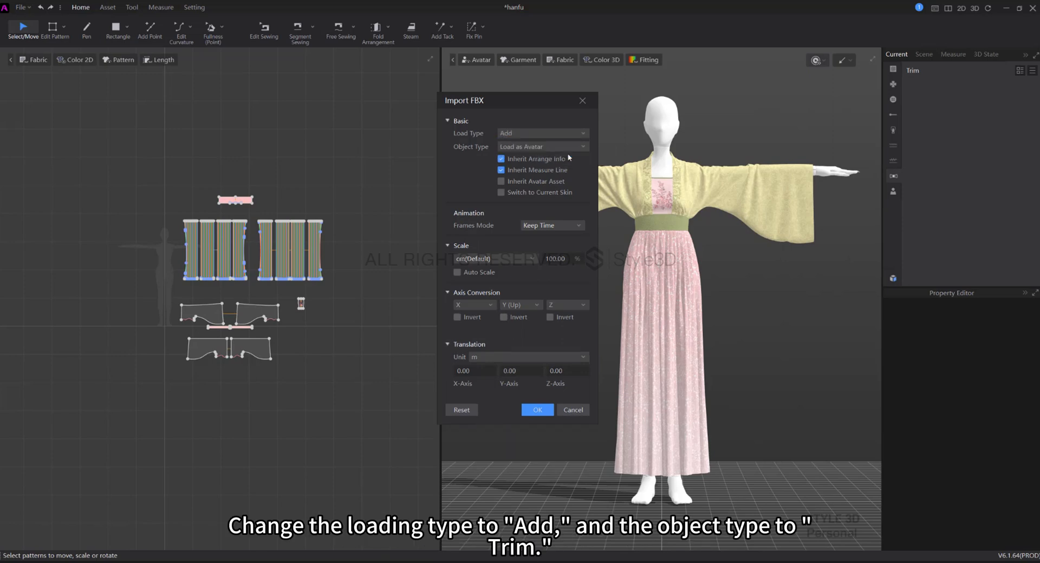
{"action": "left_click", "coordinate": [541, 147]}
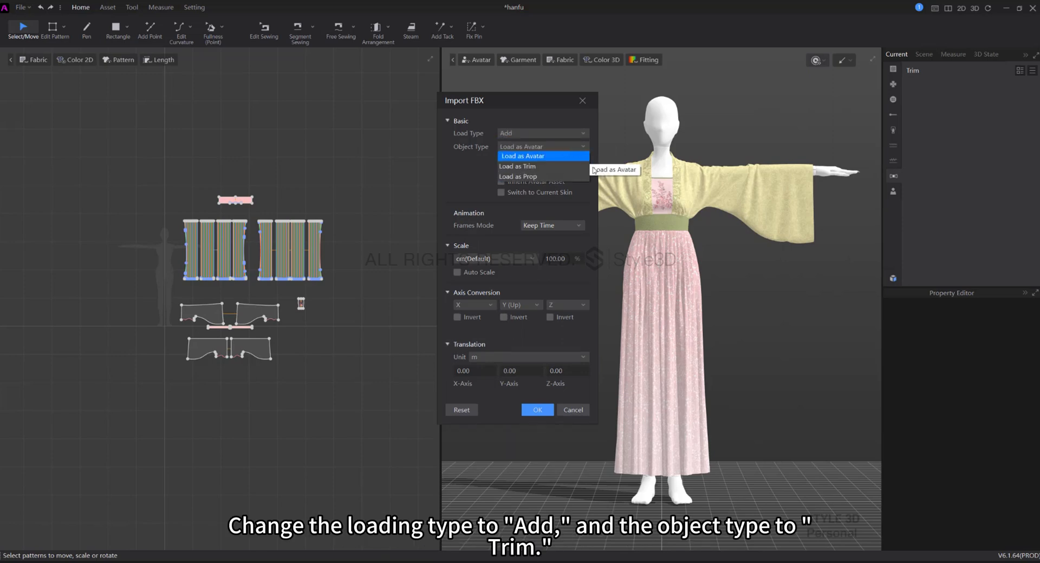
{"action": "left_click", "coordinate": [517, 166]}
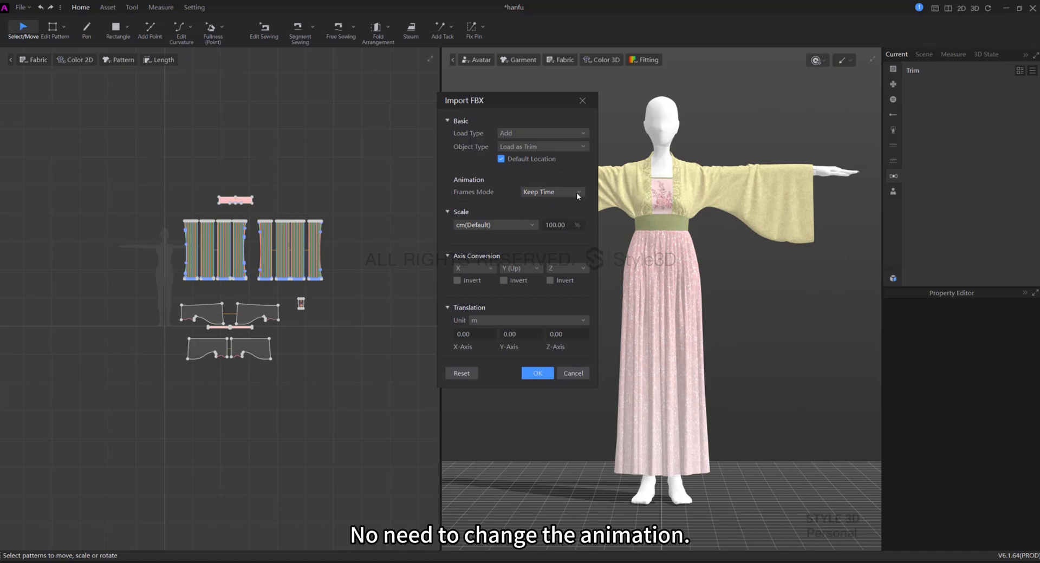
{"action": "mouse_move", "coordinate": [494, 290]}
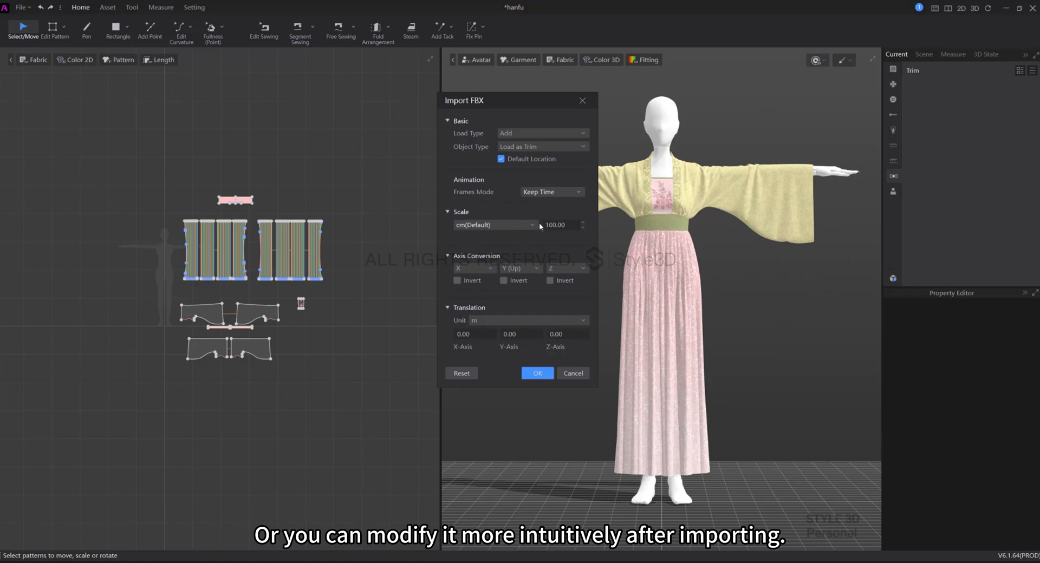
{"action": "left_click", "coordinate": [494, 225]}
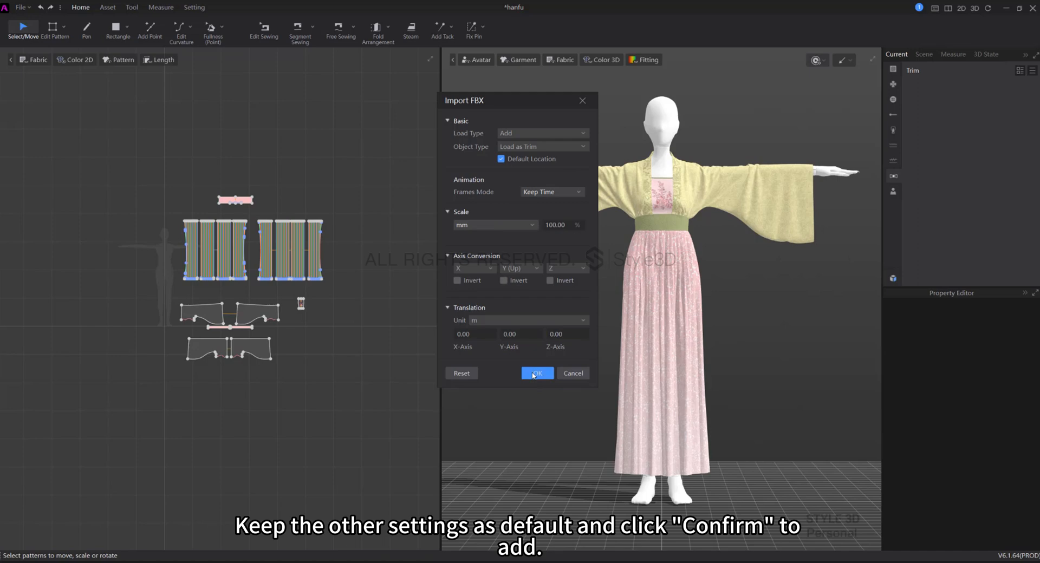
{"action": "left_click", "coordinate": [536, 373]}
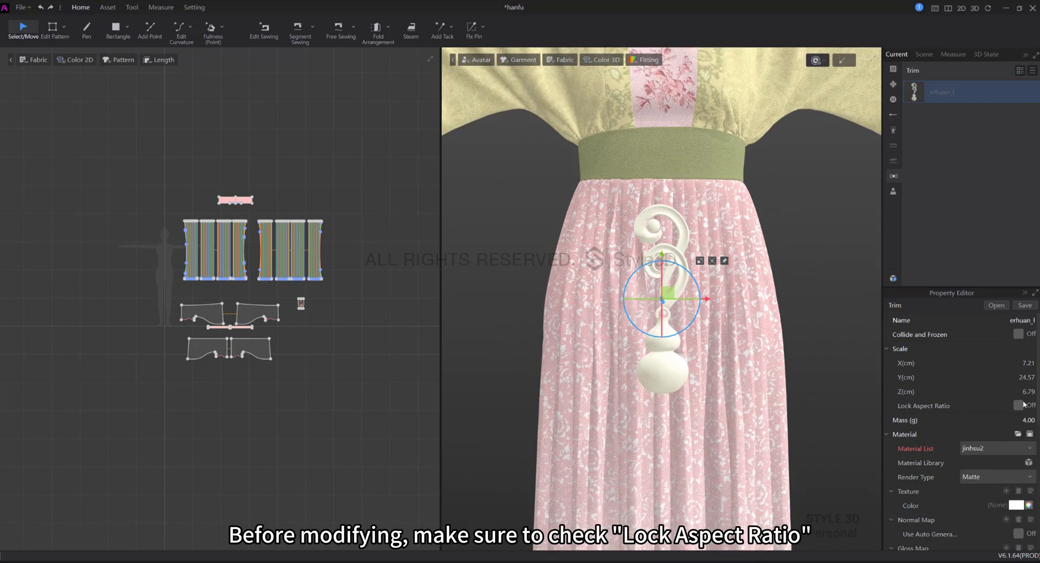
Step: Resize the earring to 2.00 cm wide with locked aspect ratio, then fine-tune its height to about 7.6 cm
{"action": "left_click", "coordinate": [1020, 405]}
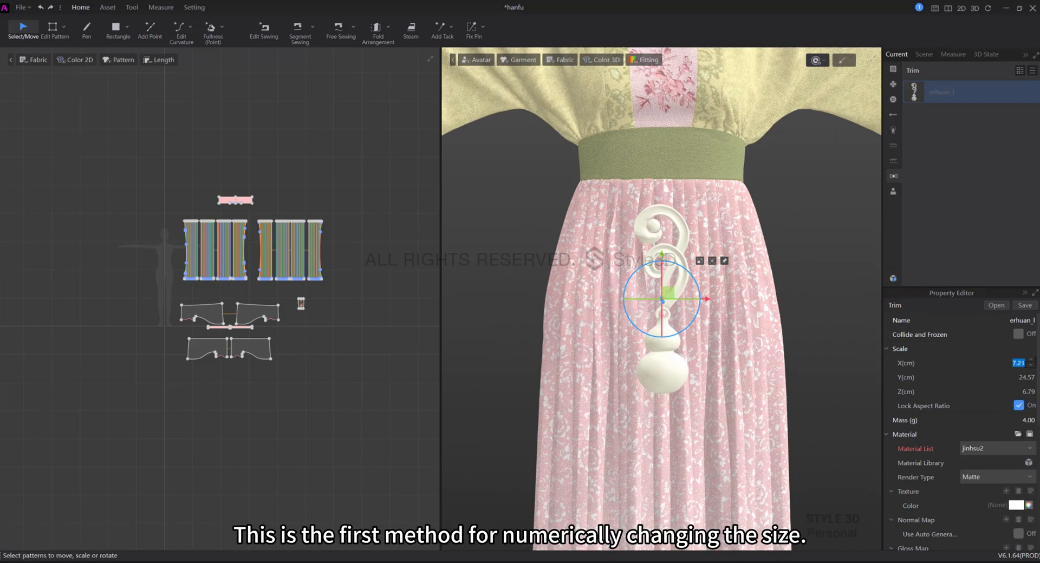
{"action": "type", "text": "2.00"}
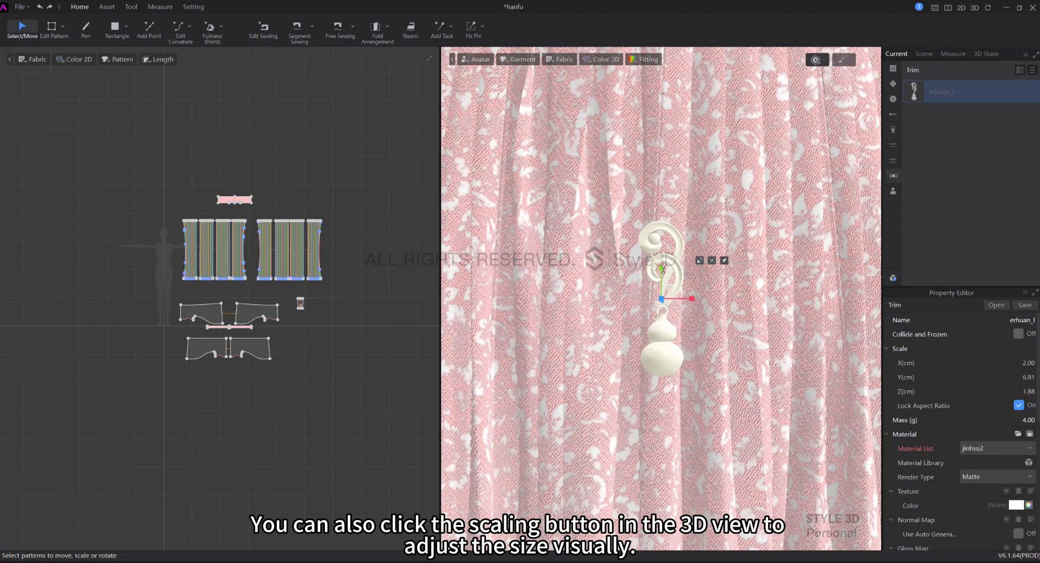
{"action": "left_click_drag", "start_coordinate": [662, 272], "coordinate": [661, 235]}
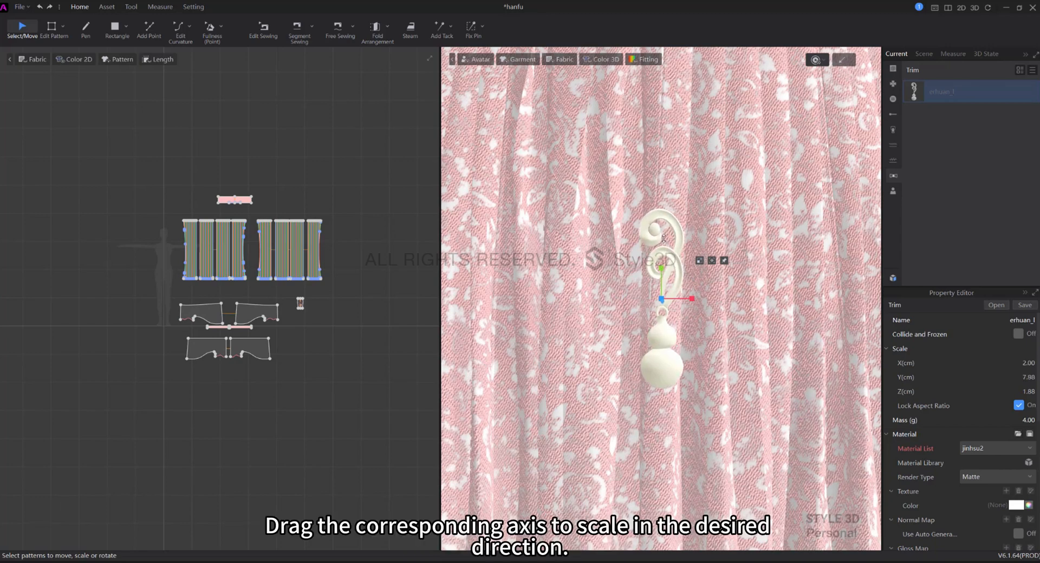
{"action": "left_click_drag", "start_coordinate": [683, 298], "coordinate": [695, 298]}
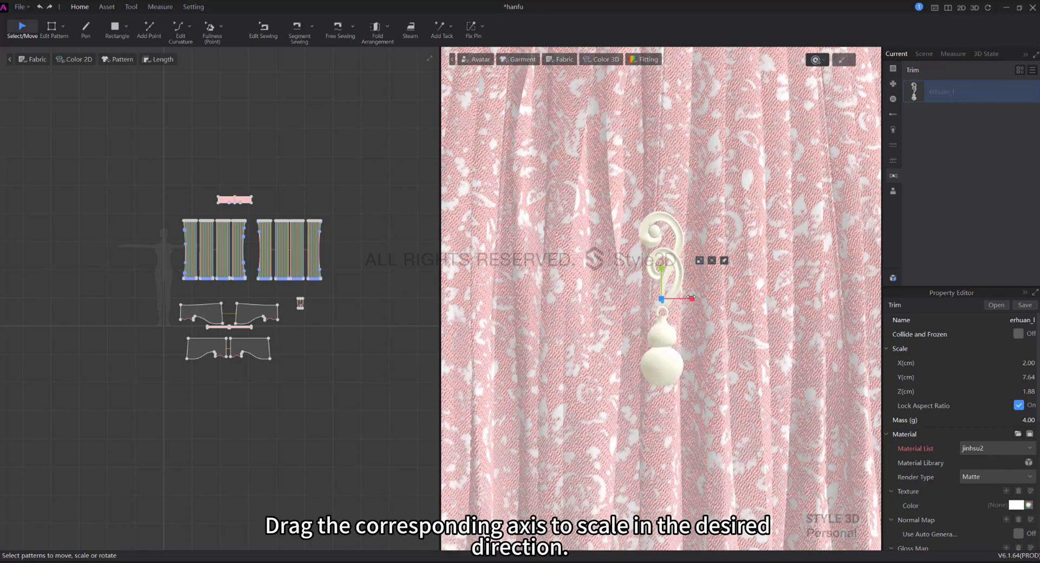
{"action": "left_click_drag", "start_coordinate": [661, 299], "coordinate": [694, 298]}
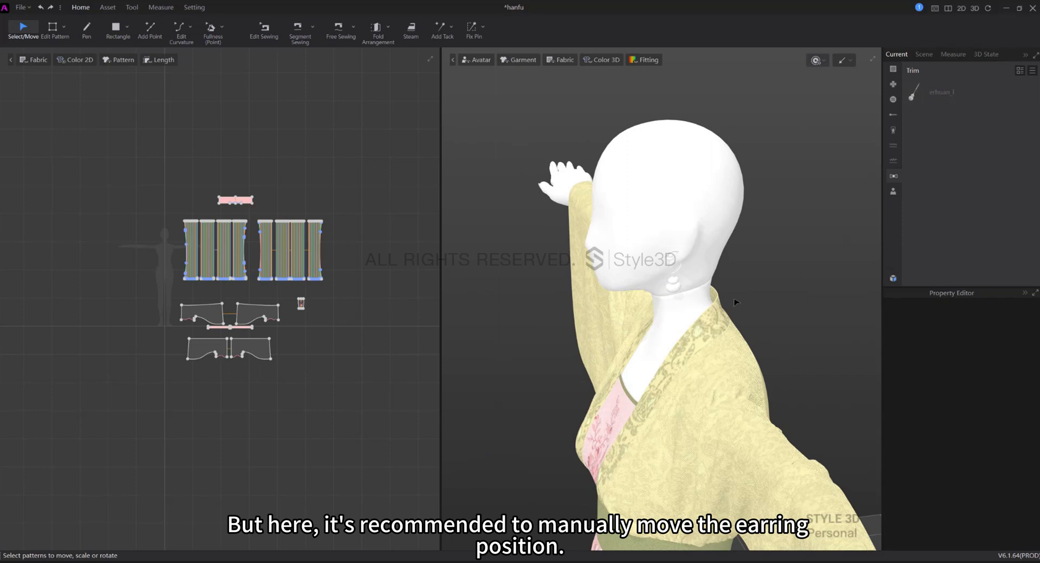
Step: Select the earring and switch the gizmo axis to World Coordinate to move it to the left ear
{"action": "left_click", "coordinate": [939, 91]}
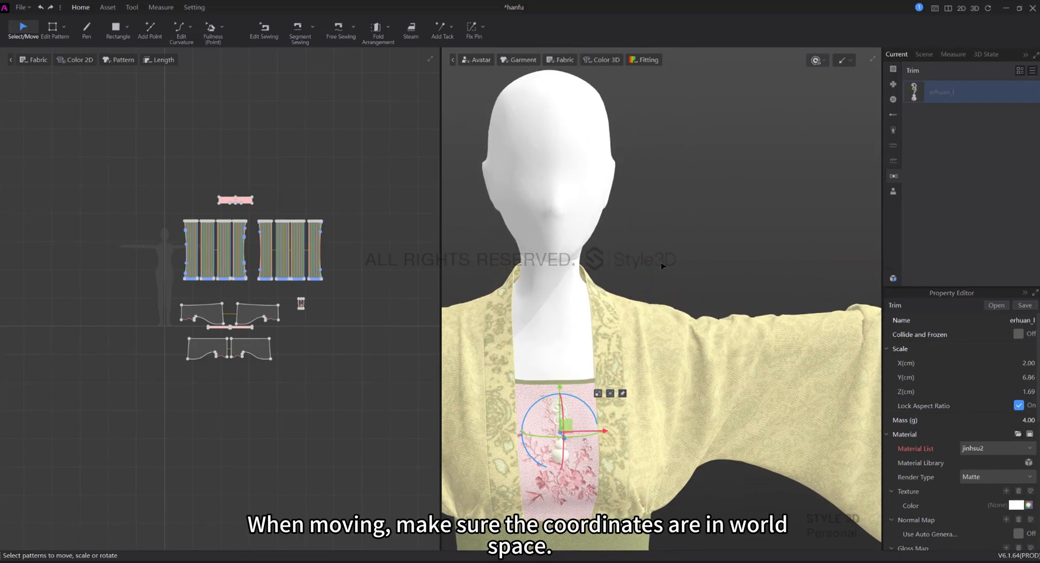
{"action": "right_click", "coordinate": [662, 265]}
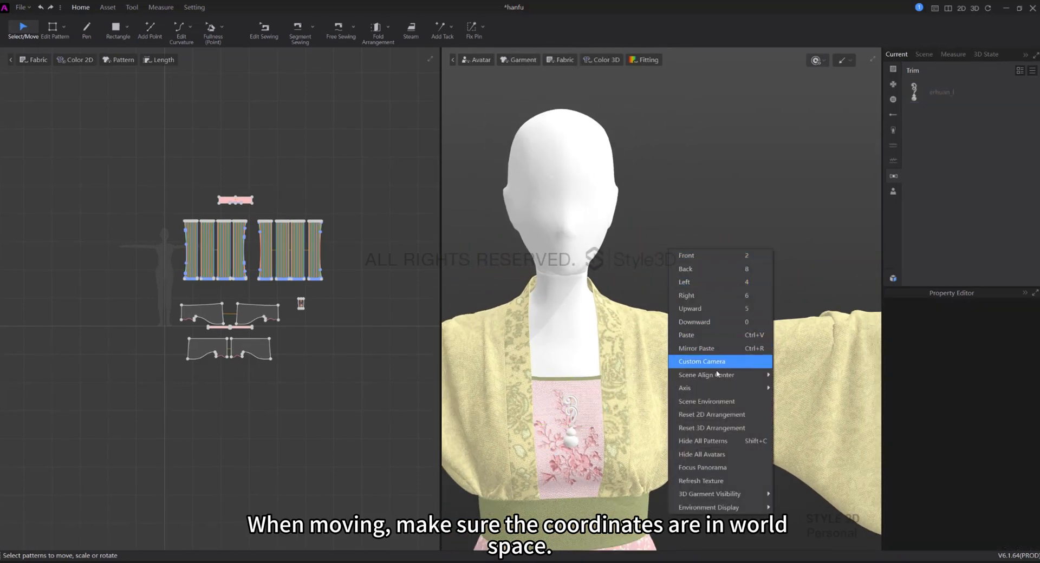
{"action": "mouse_move", "coordinate": [715, 375]}
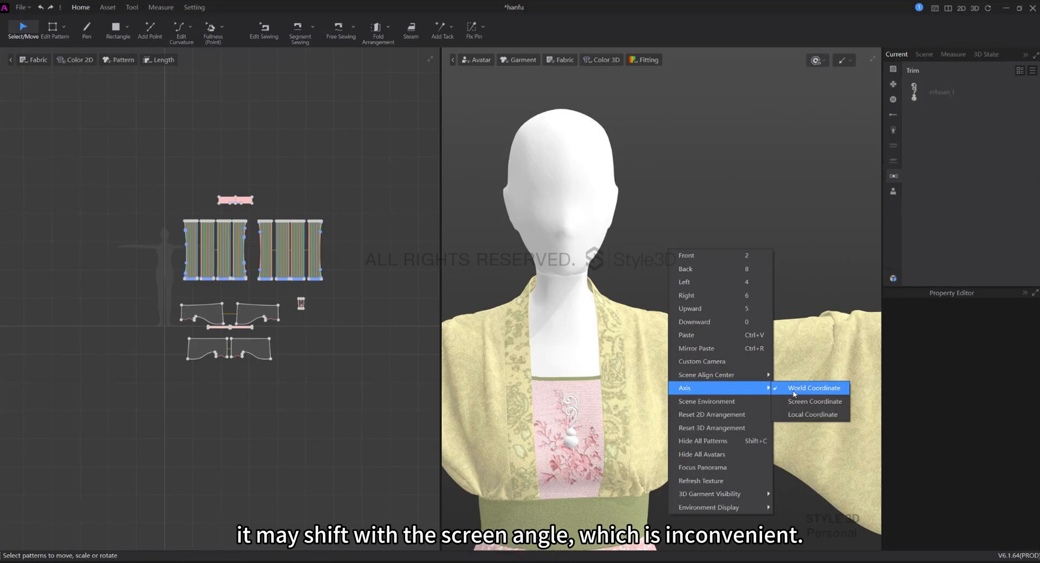
{"action": "left_click", "coordinate": [814, 389]}
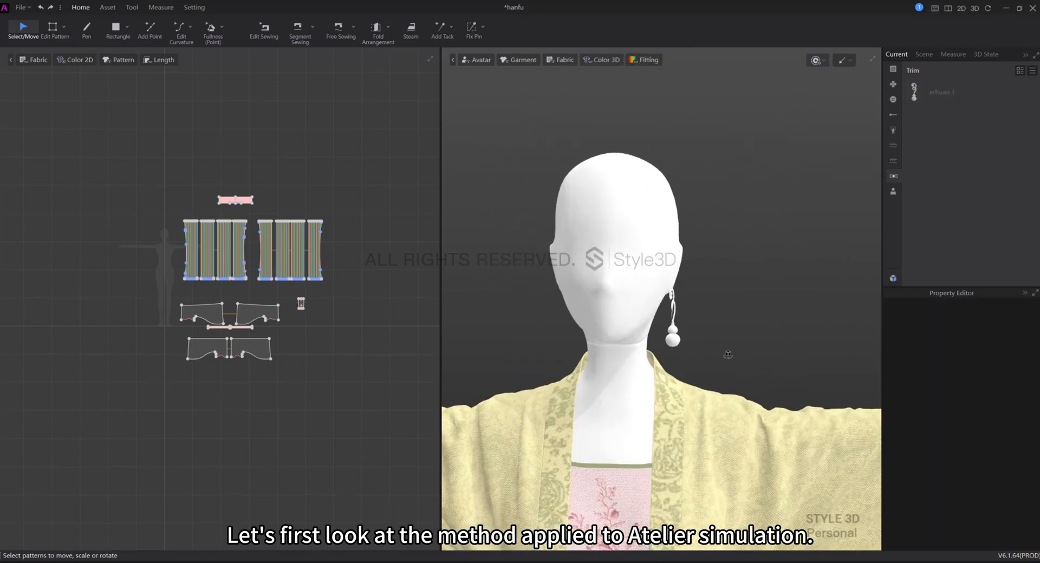
Step: Smartly convert the earring into an other accessory bound as a Chain with automatic symmetry
{"action": "right_click", "coordinate": [673, 335]}
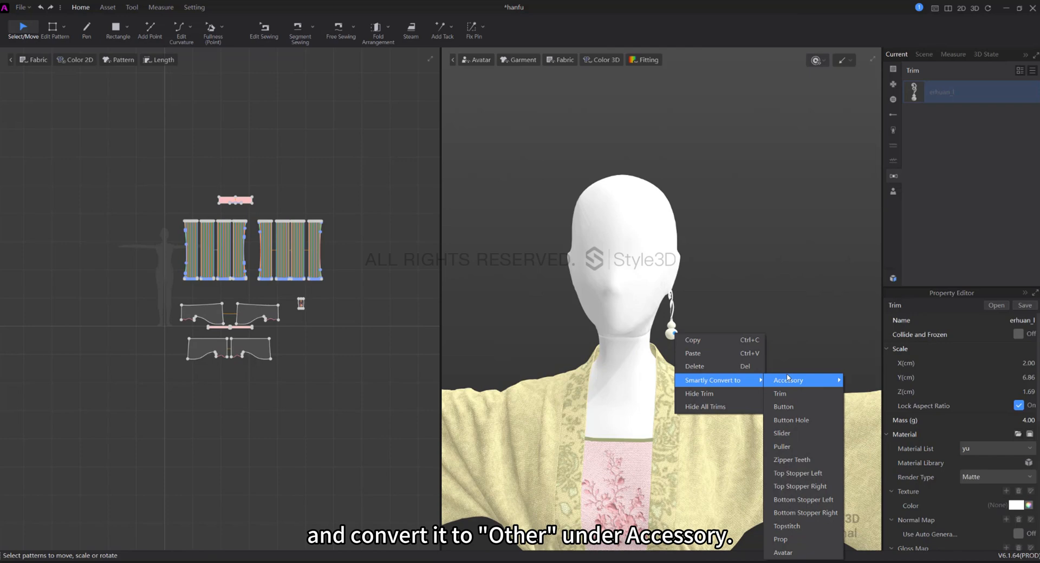
{"action": "mouse_move", "coordinate": [788, 380]}
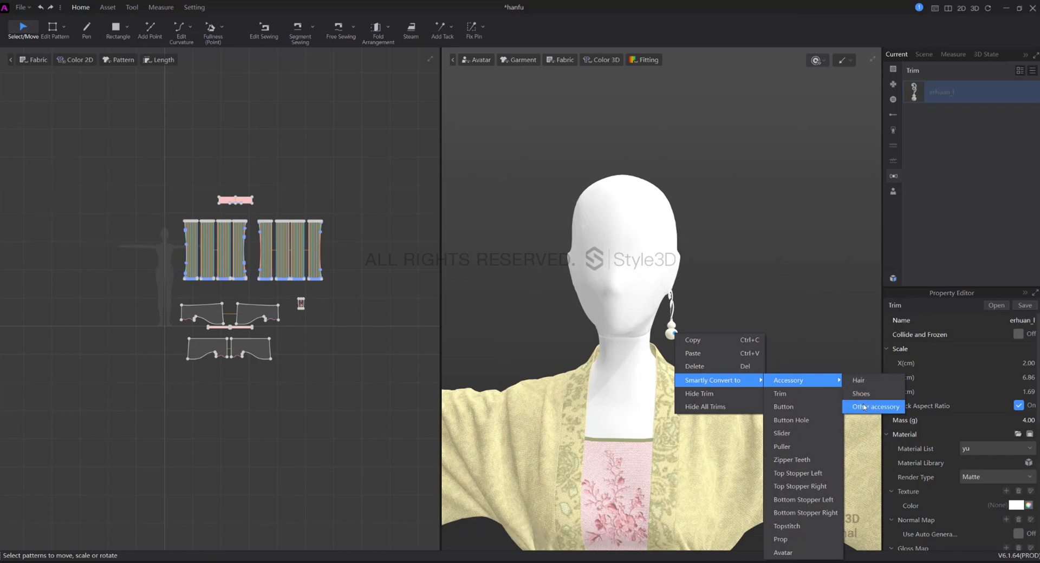
{"action": "left_click", "coordinate": [874, 407]}
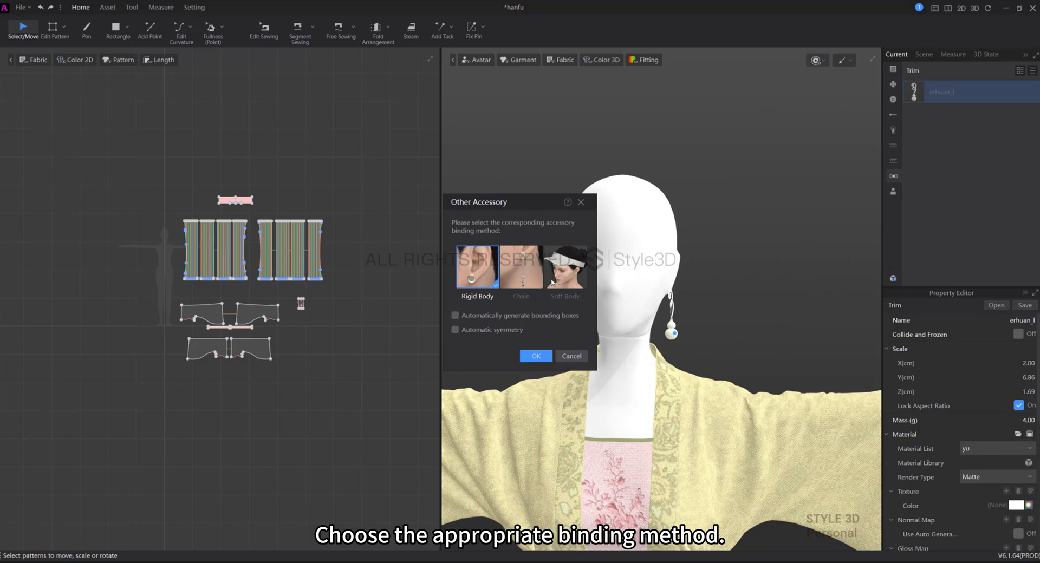
{"action": "left_click", "coordinate": [521, 265]}
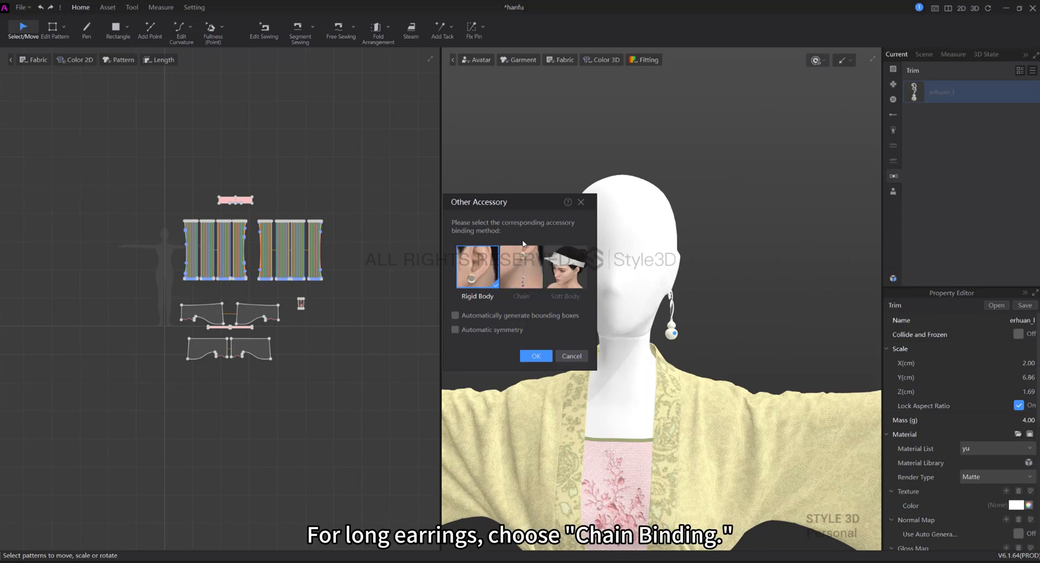
{"action": "left_click", "coordinate": [521, 269]}
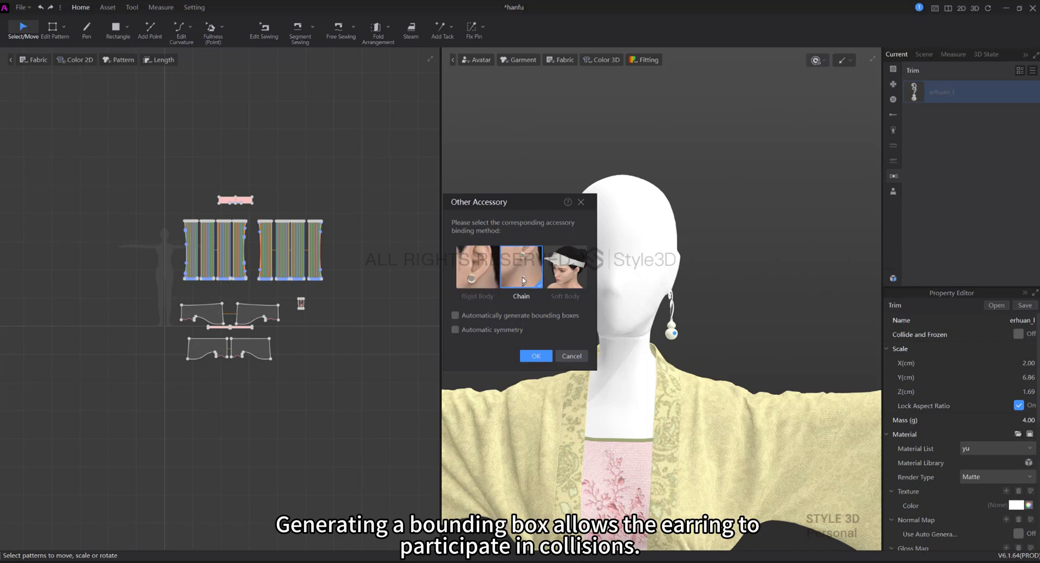
{"action": "left_click", "coordinate": [455, 329]}
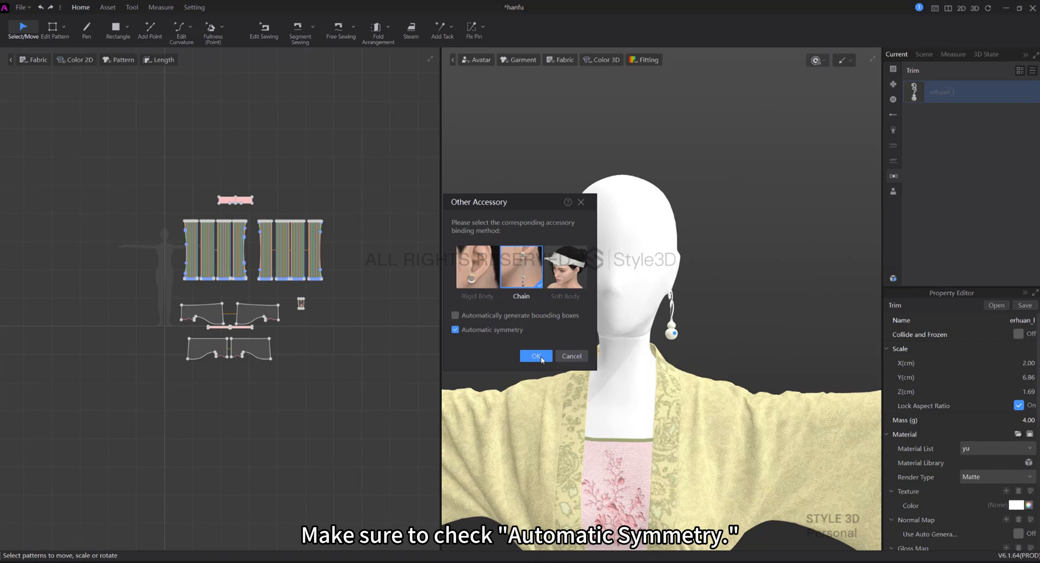
{"action": "left_click", "coordinate": [535, 356]}
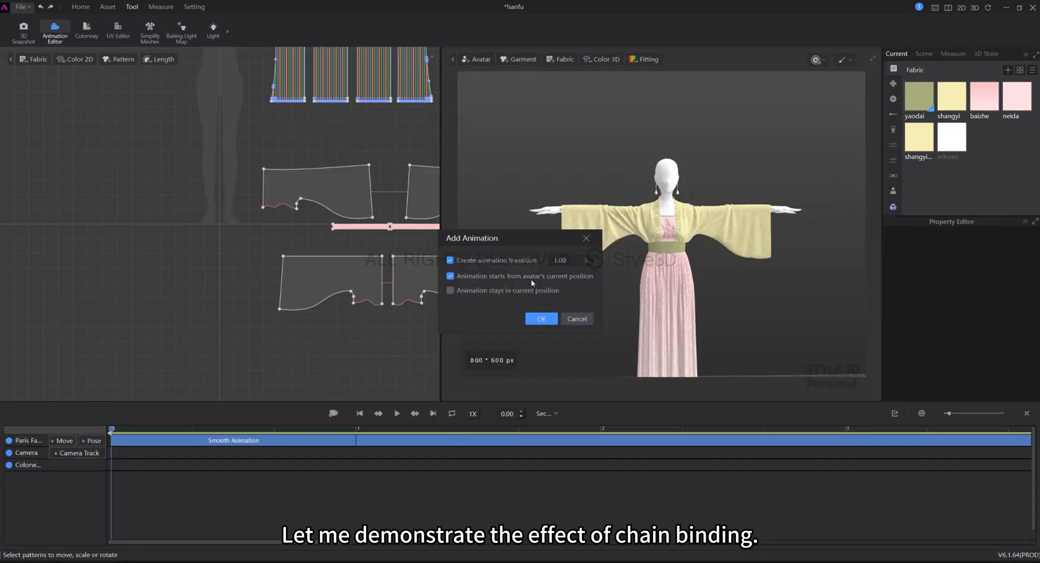
Step: Confirm adding an animation from the avatar's current position to preview the chain earring
{"action": "left_click", "coordinate": [540, 319]}
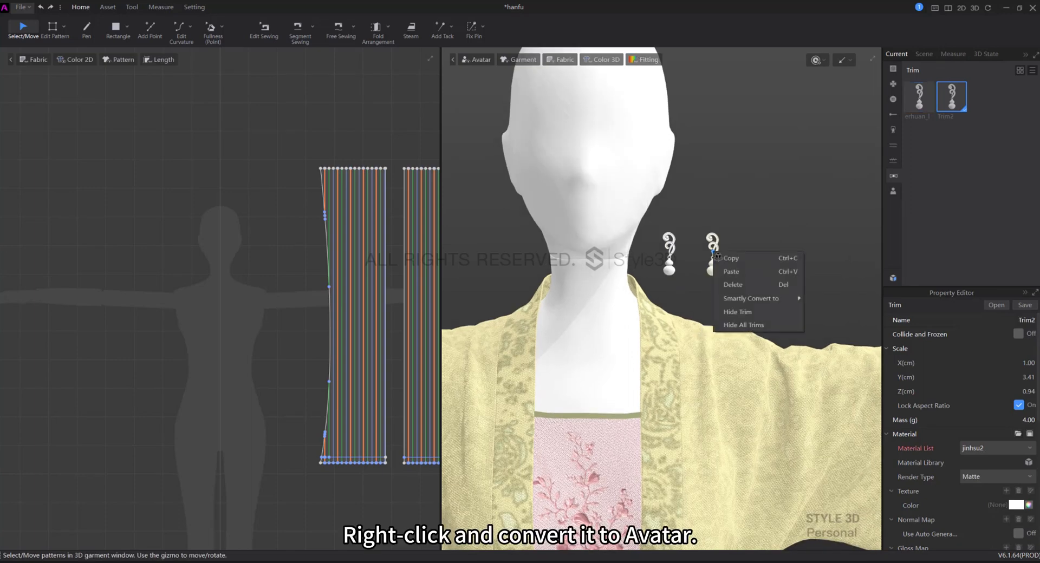
Step: Convert the second earring Trim2 into an avatar and dismiss the success message
{"action": "left_click", "coordinate": [750, 298]}
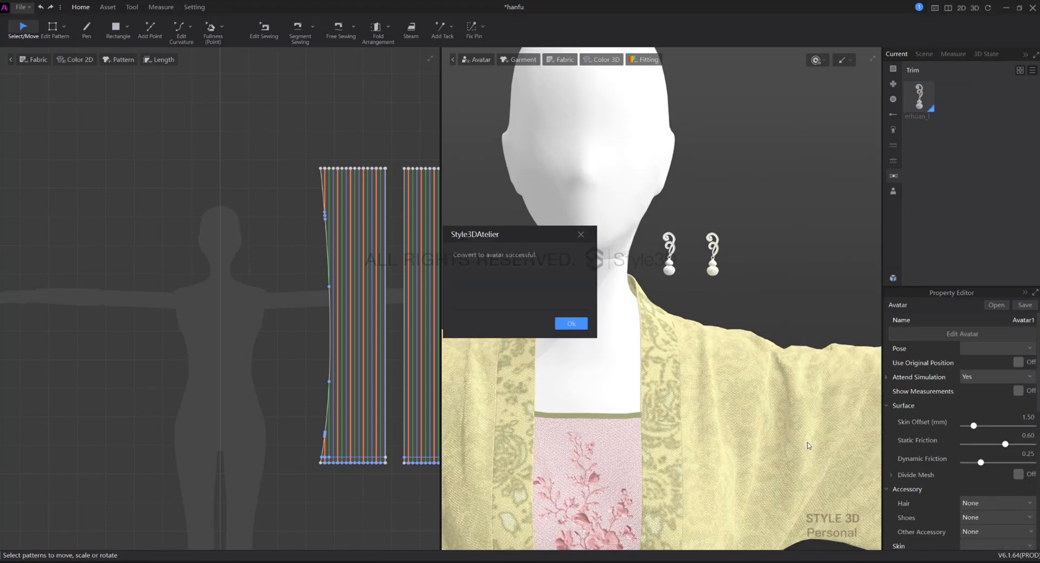
{"action": "left_click", "coordinate": [570, 324]}
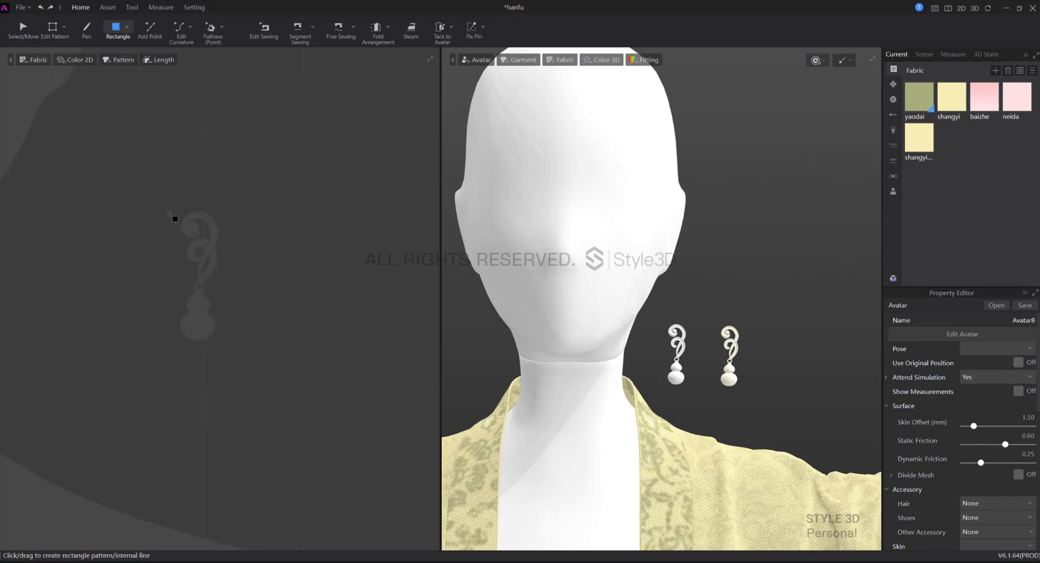
Step: Draw a small rectangle piece, apply Fabric 1, and tack it to the avatar's earlobe
{"action": "left_click_drag", "start_coordinate": [169, 209], "coordinate": [232, 355]}
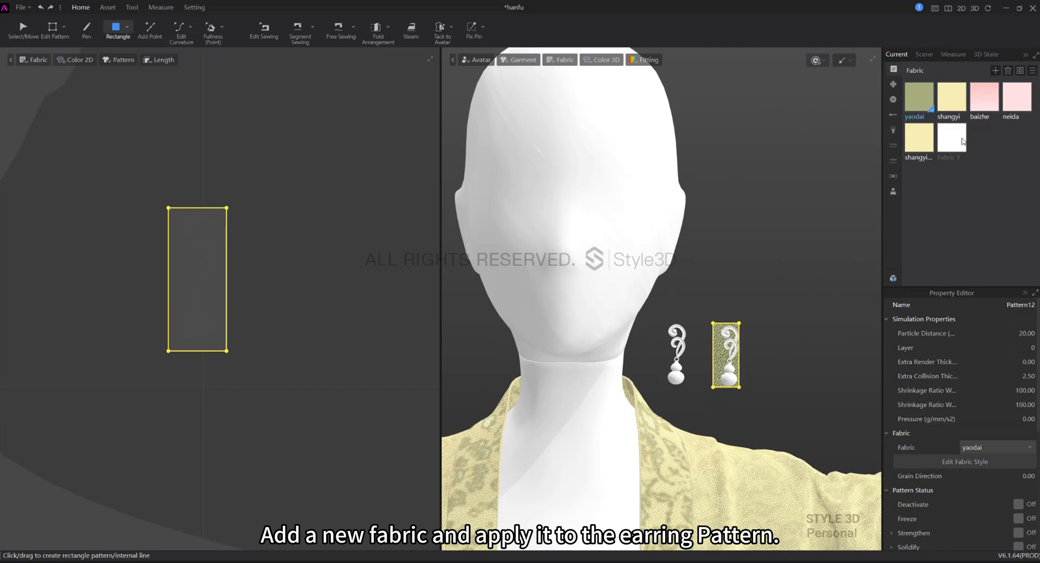
{"action": "right_click", "coordinate": [952, 138]}
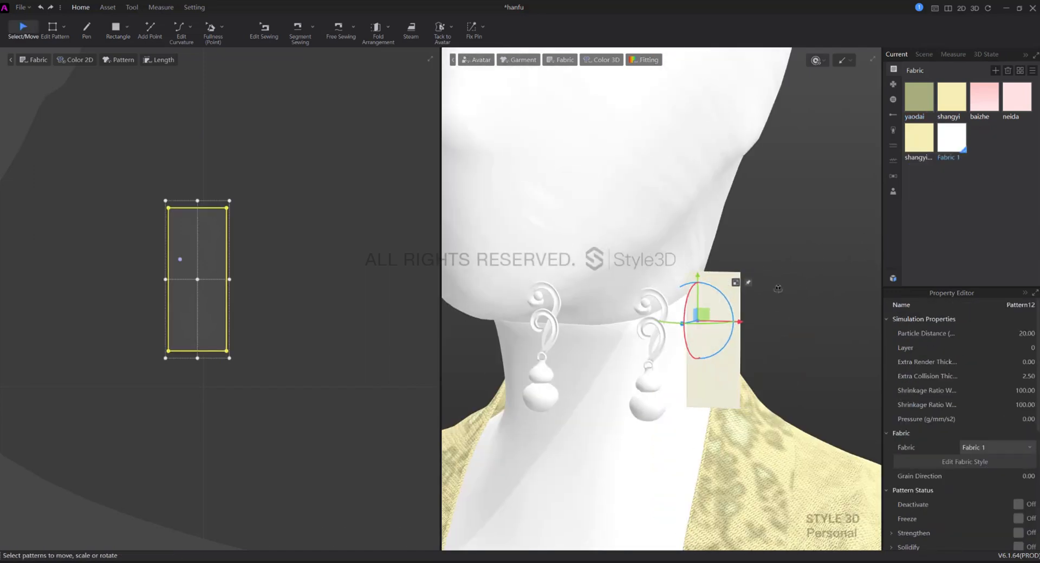
{"action": "left_click", "coordinate": [442, 32]}
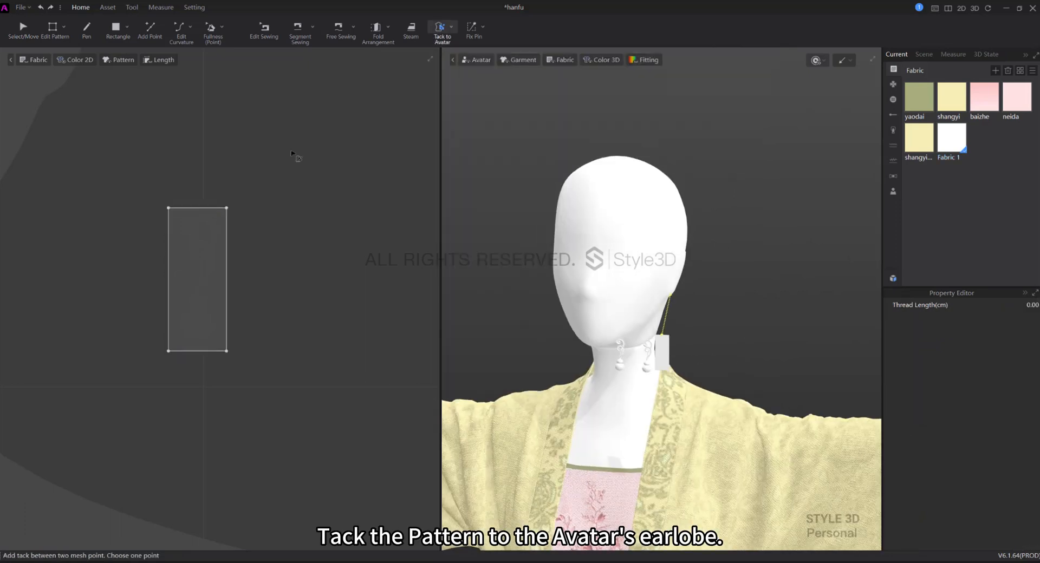
{"action": "left_click", "coordinate": [655, 335]}
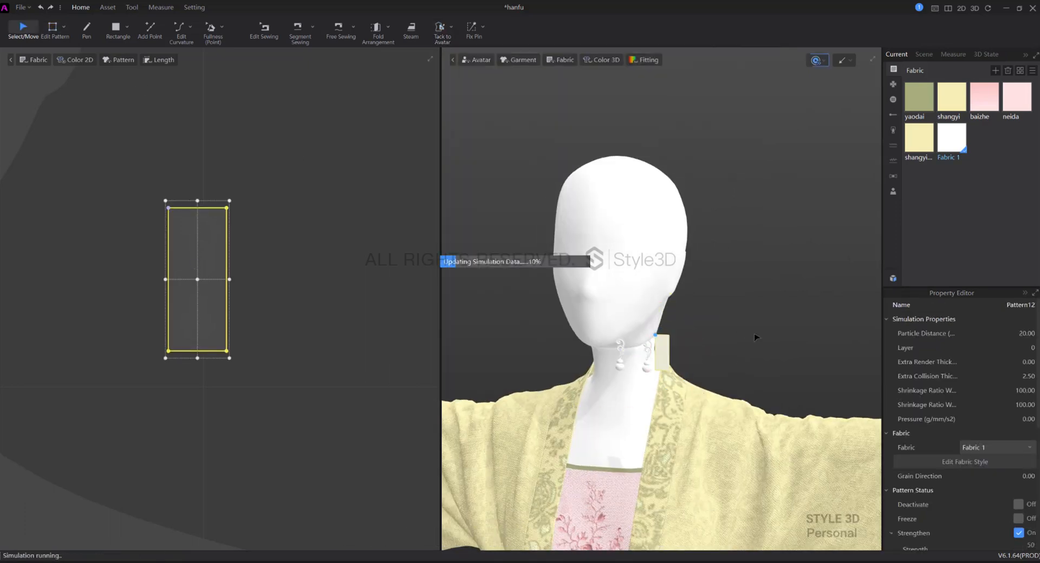
{"action": "right_click", "coordinate": [570, 325]}
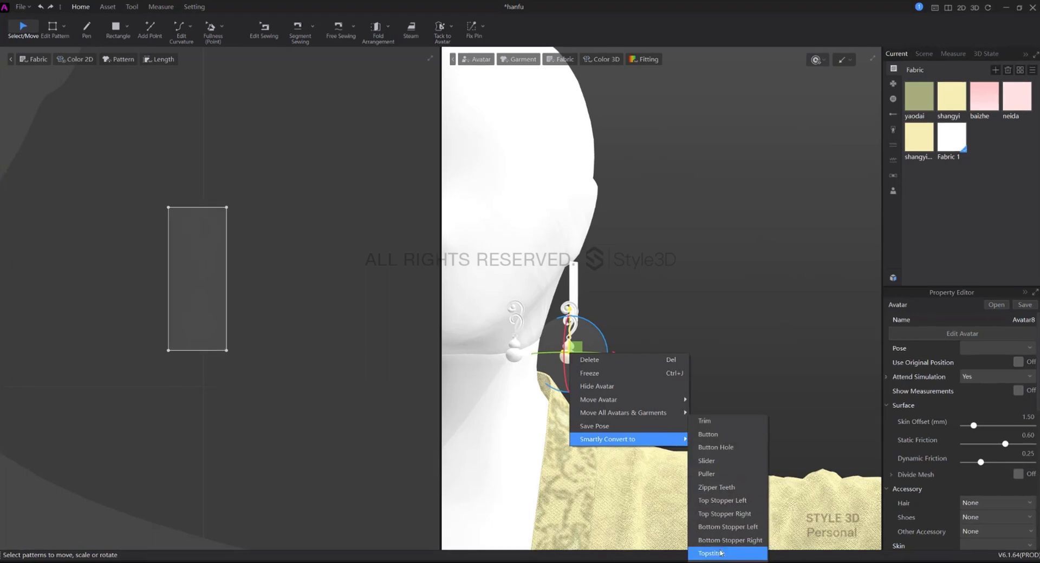
Step: Smartly convert the earring model into Topstitch 1 and confirm the conversion
{"action": "left_click", "coordinate": [711, 553]}
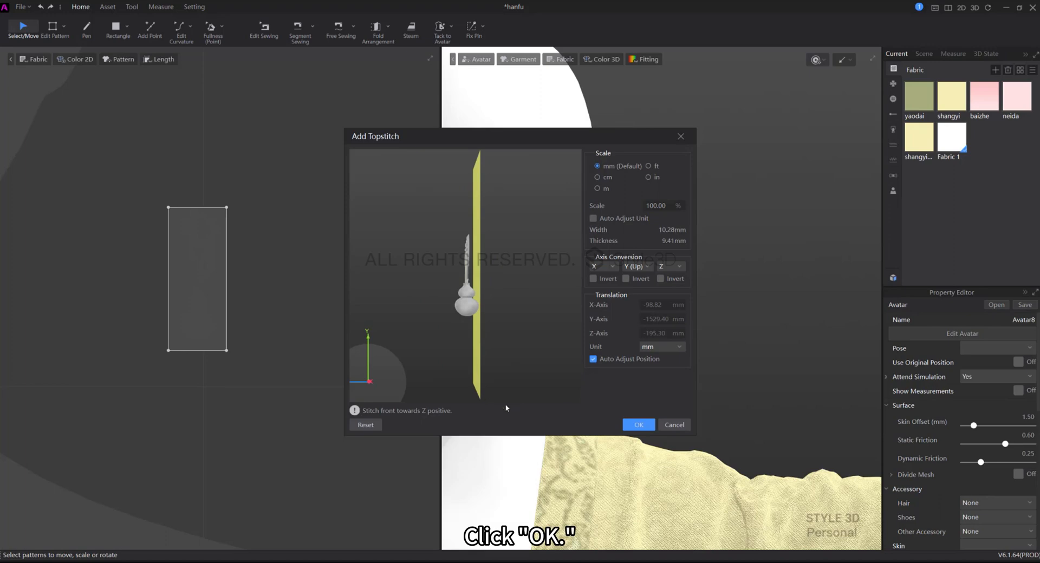
{"action": "left_click", "coordinate": [637, 425]}
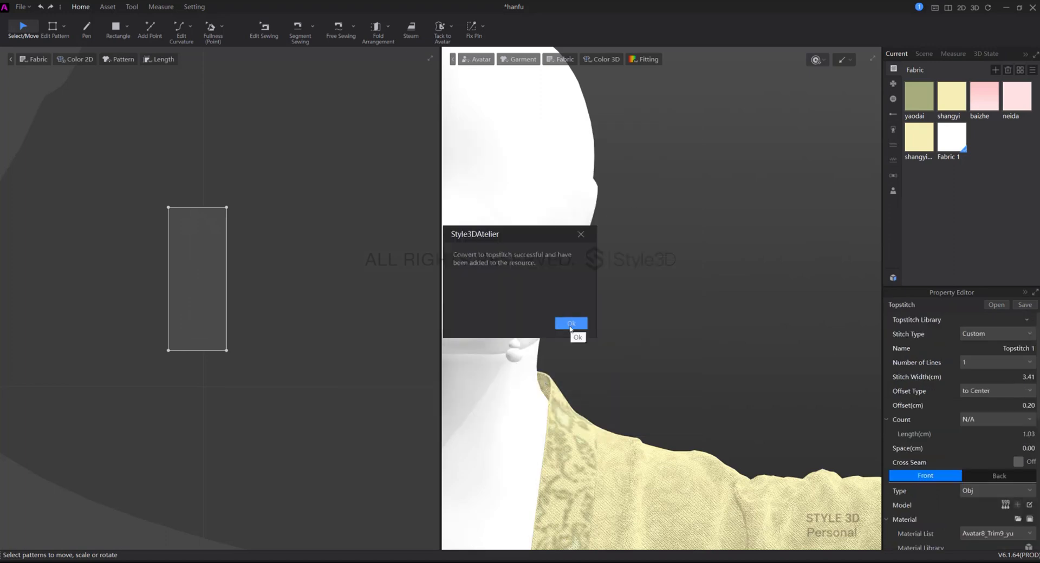
{"action": "left_click", "coordinate": [570, 324]}
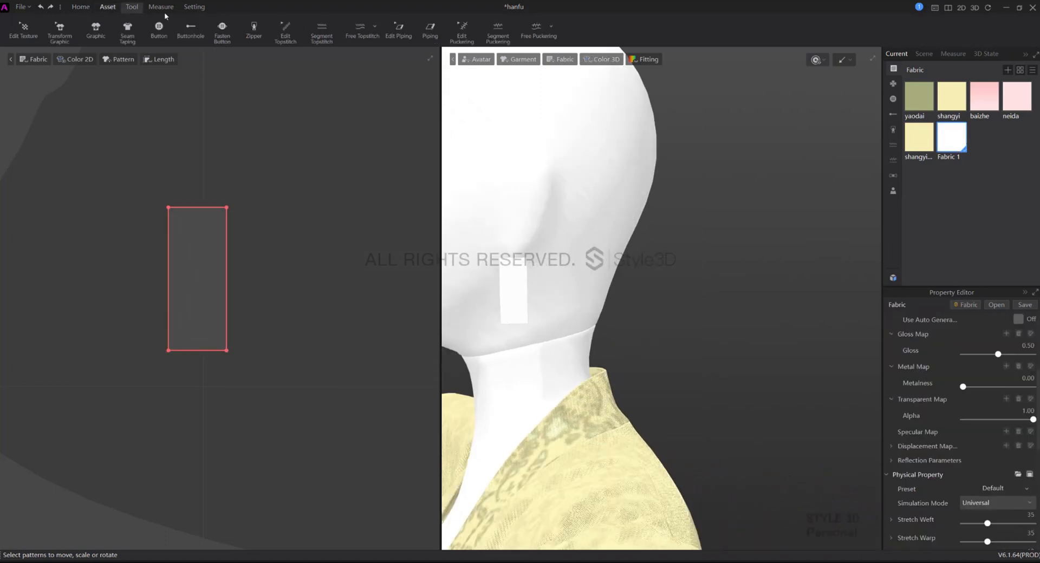
Step: Set Fabric 1 Alpha to 0 and stitch Topstitch 1 along the piece's bottom edge with Segment Topstitch
{"action": "left_click", "coordinate": [322, 30]}
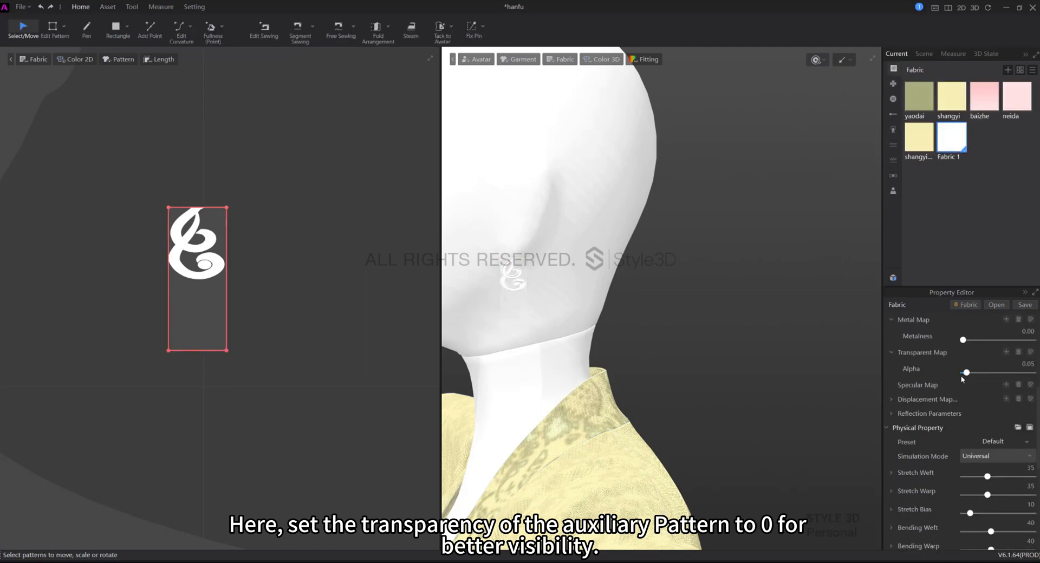
{"action": "left_click_drag", "start_coordinate": [965, 372], "coordinate": [962, 373]}
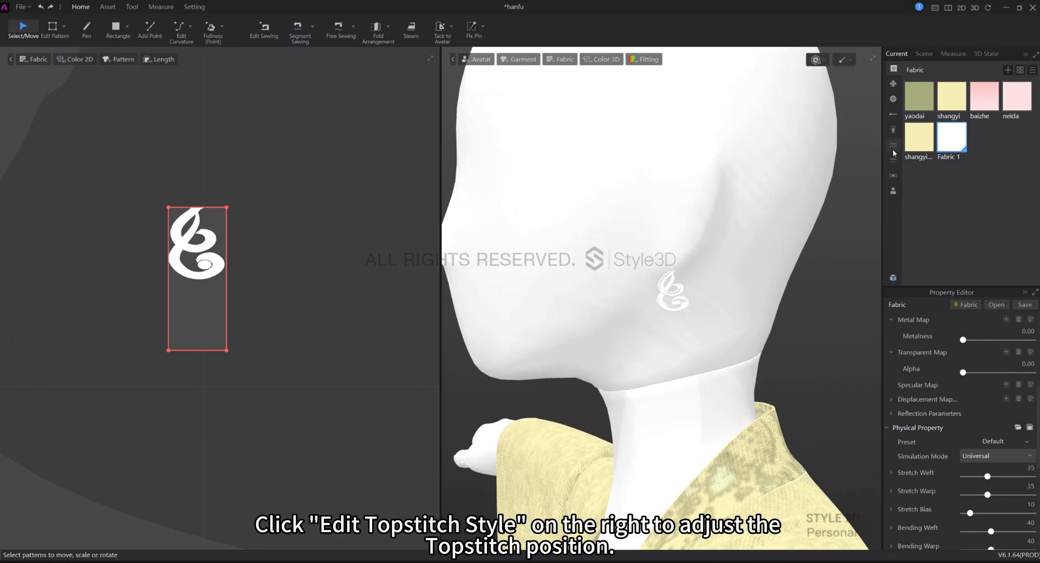
{"action": "left_click", "coordinate": [107, 7]}
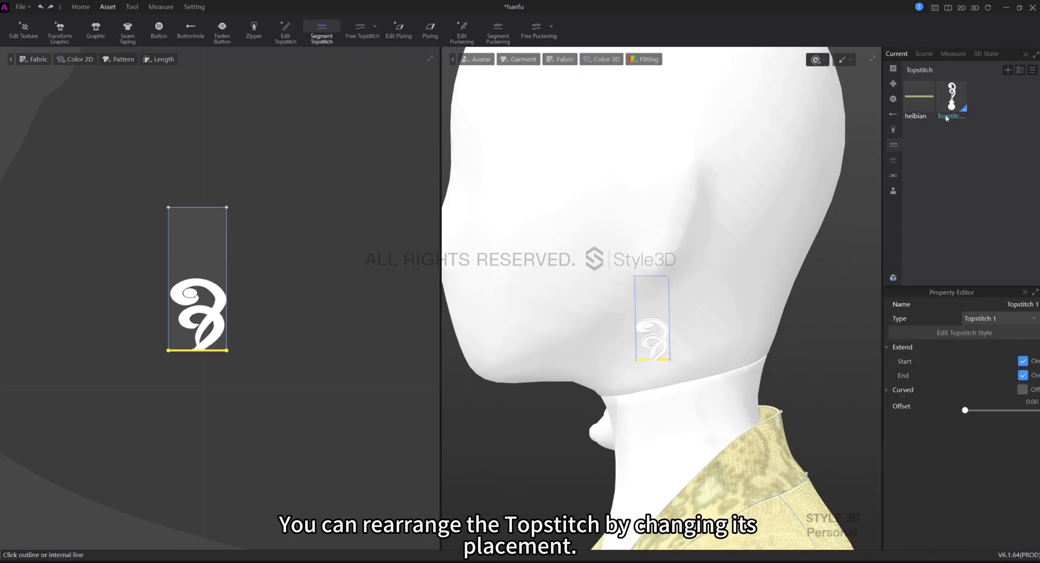
Step: Set Topstitch 1 stitch width to 4.41 and adjust its offset and spacing so two earrings hang
{"action": "left_click", "coordinate": [950, 97]}
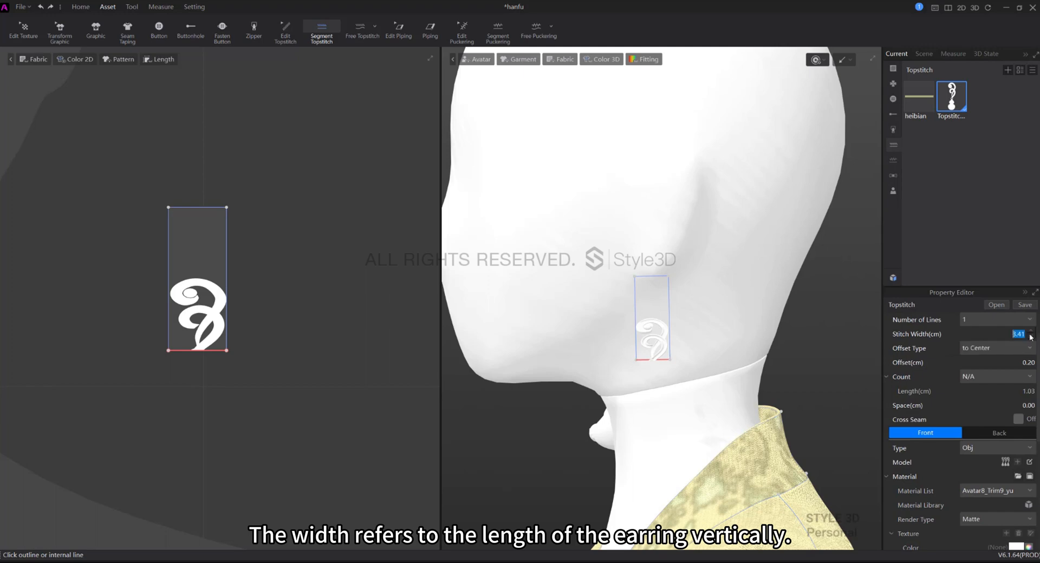
{"action": "left_click", "coordinate": [1032, 337]}
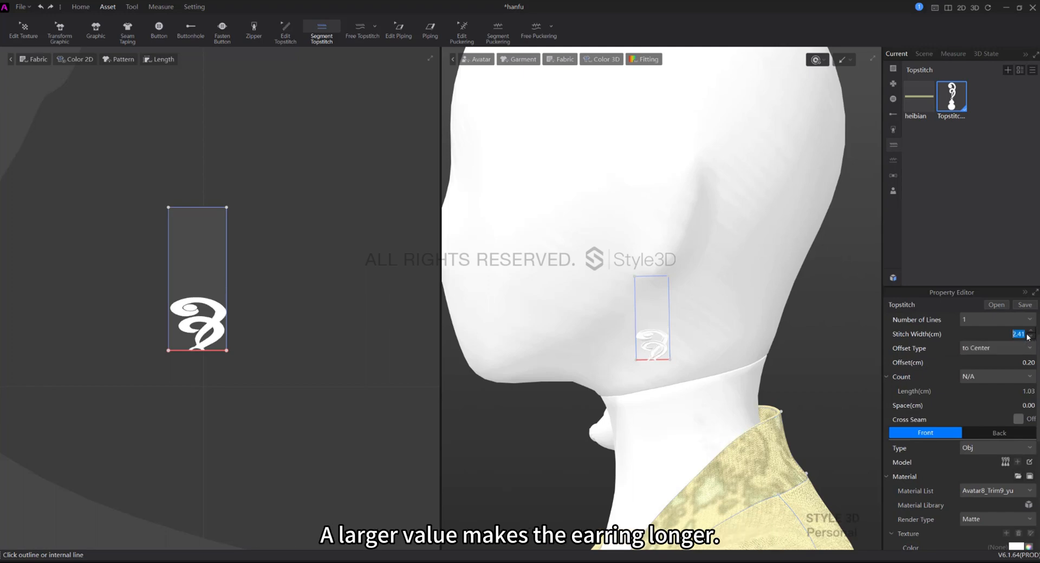
{"action": "type", "text": "4.41"}
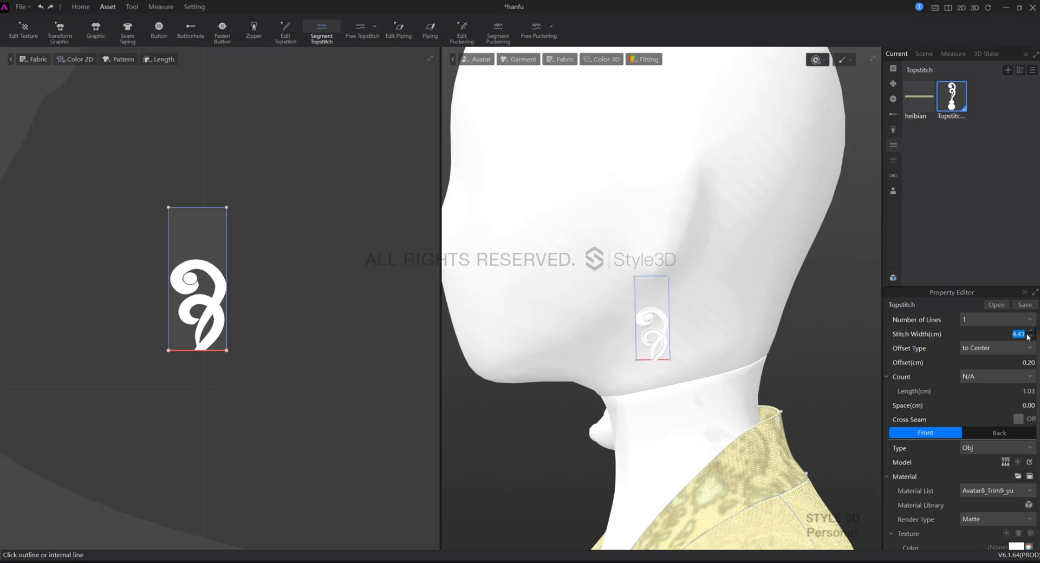
{"action": "left_click", "coordinate": [1019, 362]}
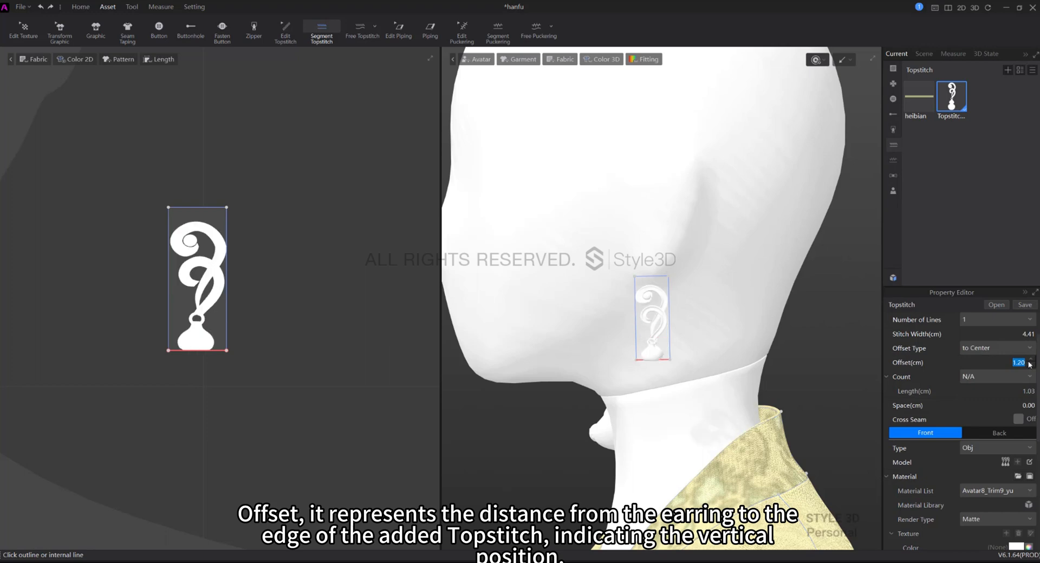
{"action": "left_click", "coordinate": [1029, 360]}
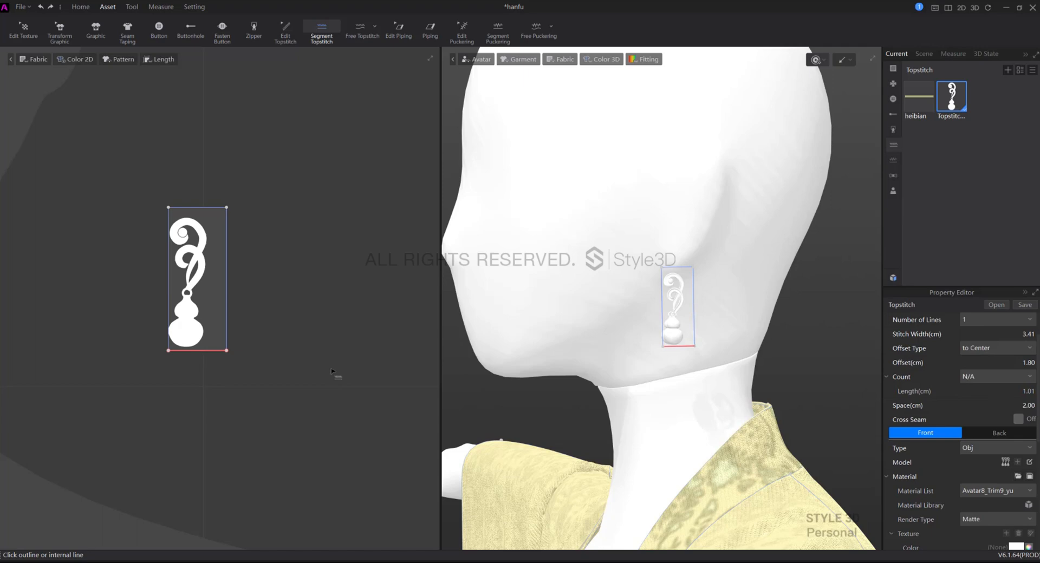
{"action": "left_click", "coordinate": [286, 32]}
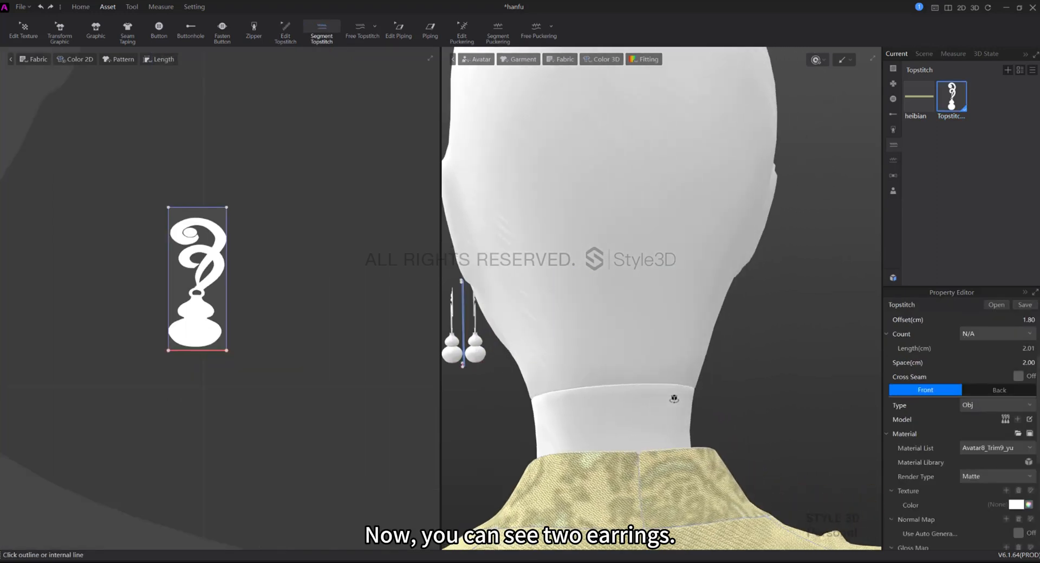
Step: Set the earring topstitch's Back face to None and bring up its model editing window
{"action": "left_click", "coordinate": [285, 32]}
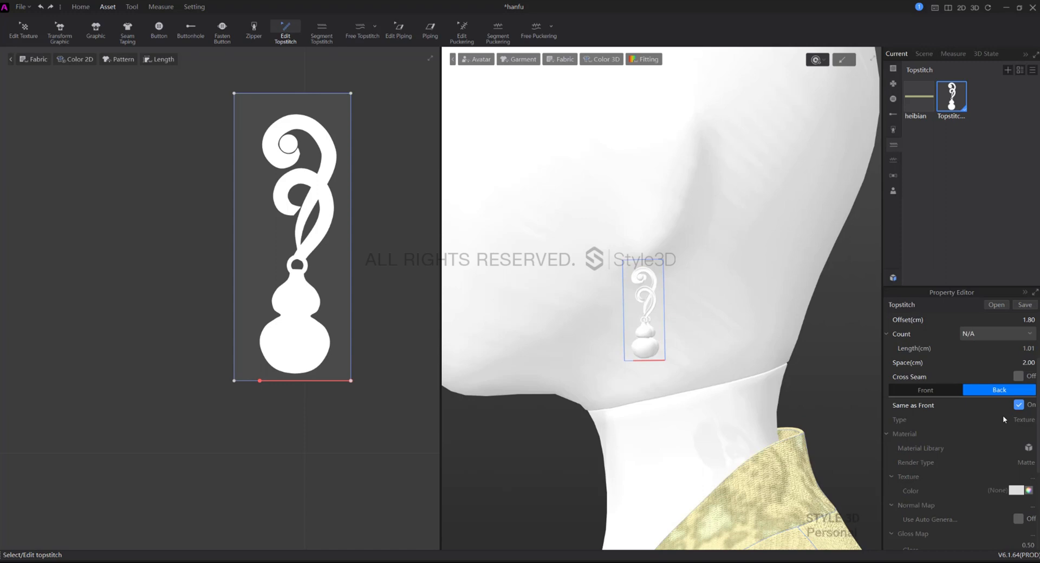
{"action": "left_click", "coordinate": [1020, 405]}
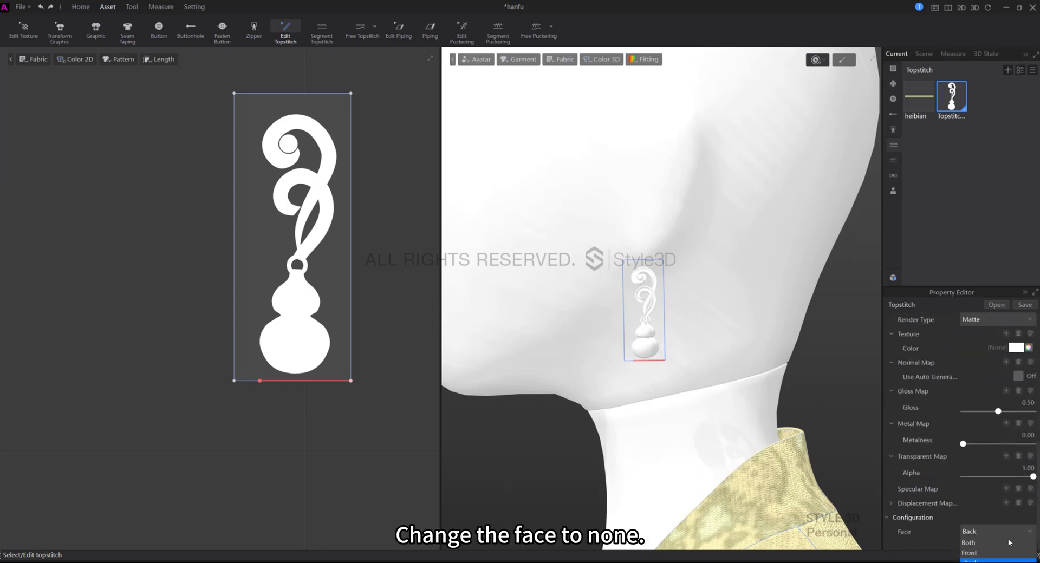
{"action": "left_click", "coordinate": [969, 532]}
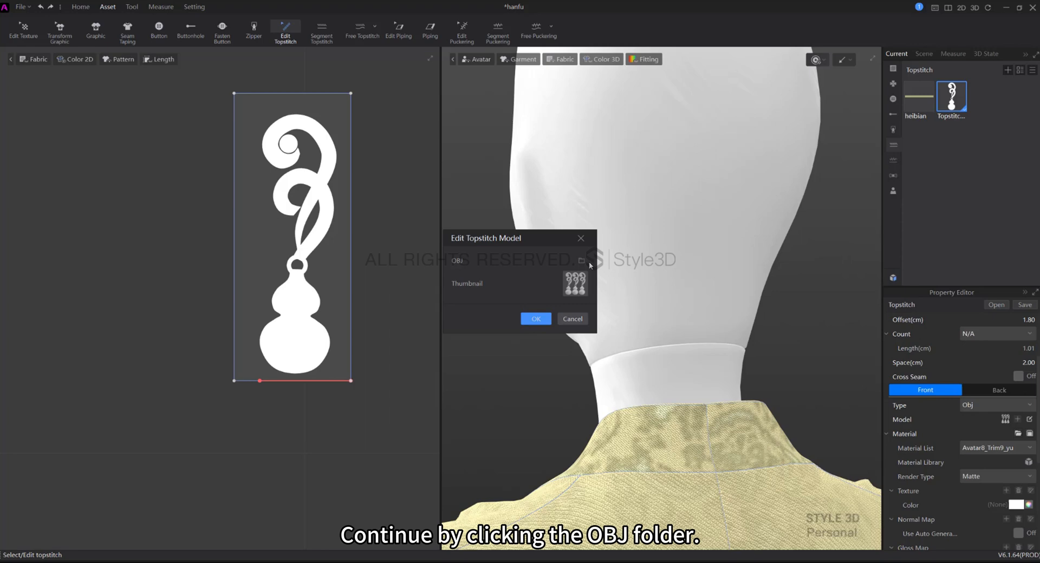
Step: Set the earring model's Z-Axis translation to -2.30 and duplicate the earring pattern
{"action": "left_click", "coordinate": [581, 260]}
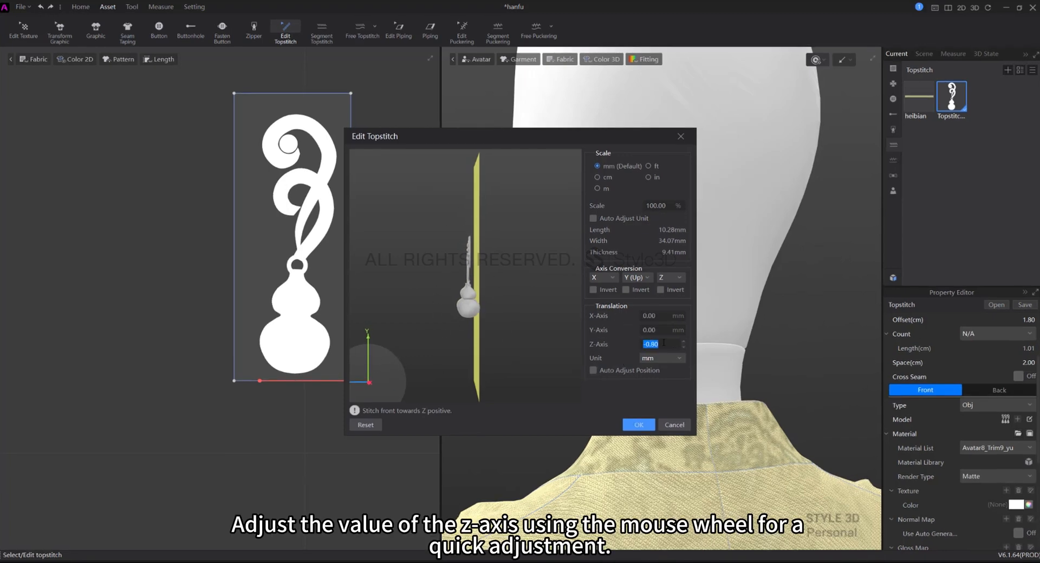
{"action": "scroll", "scroll_direction": "down", "scroll_amount": 3}
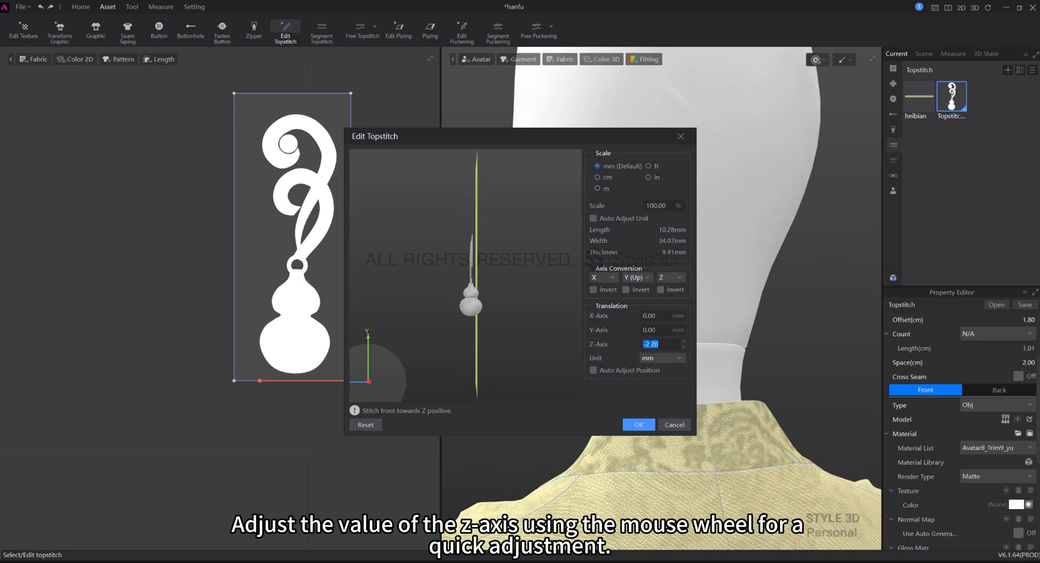
{"action": "left_click", "coordinate": [638, 425]}
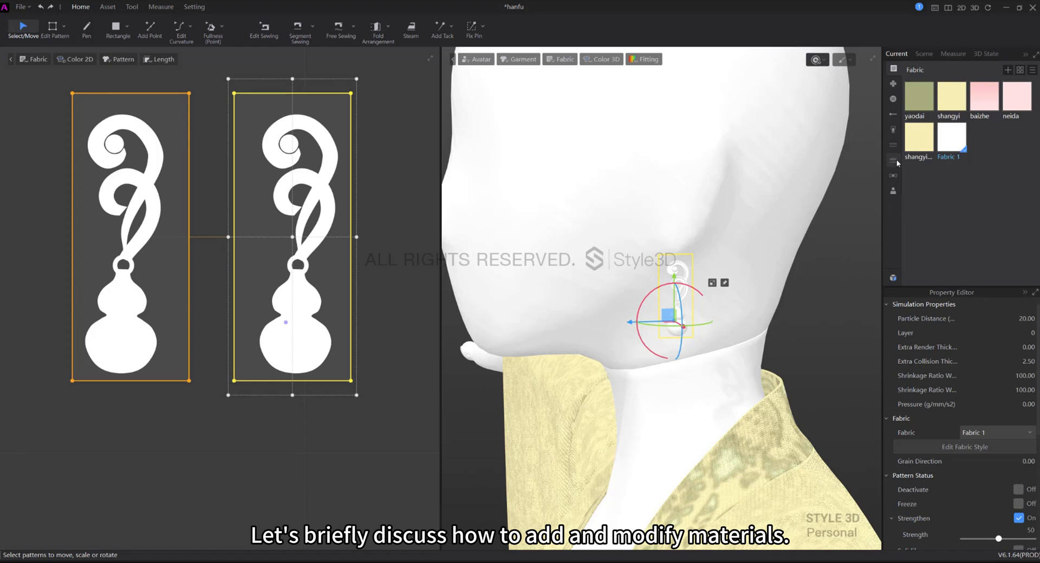
Step: Apply the Avatar8_Trim9_yu jade material to the earring topstitch
{"action": "left_click", "coordinate": [107, 6]}
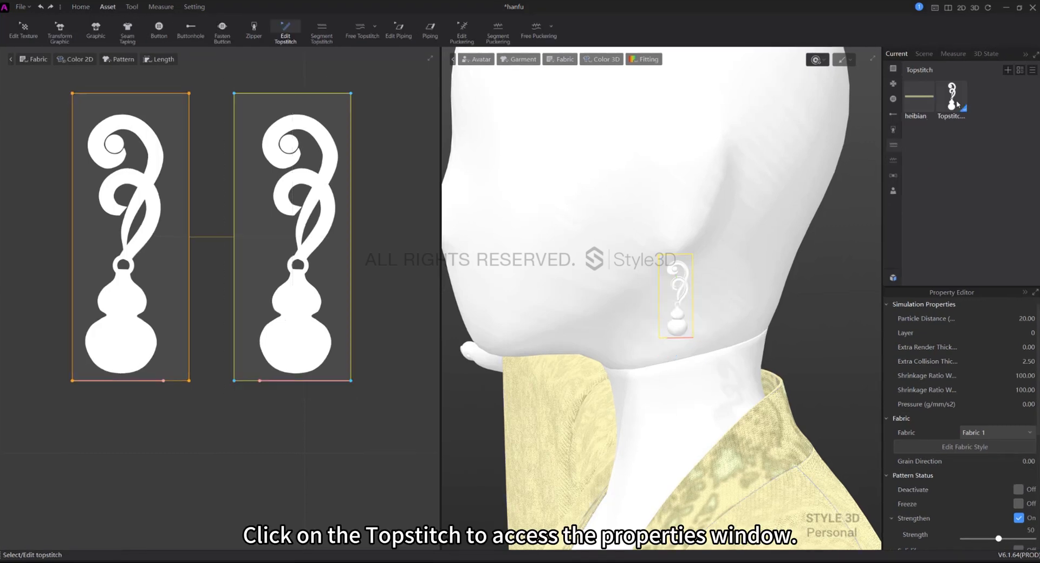
{"action": "left_click", "coordinate": [951, 97]}
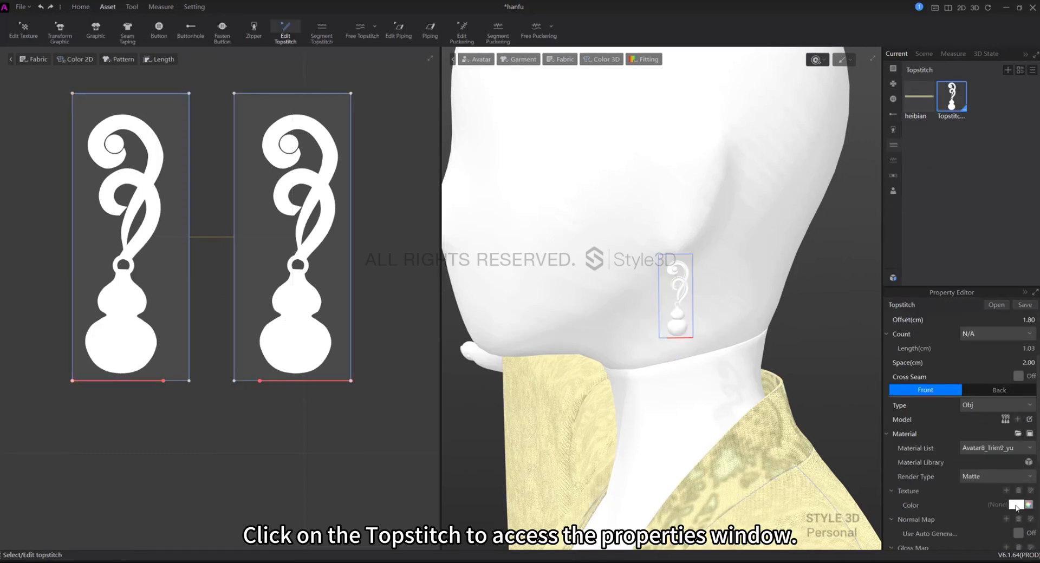
{"action": "left_click", "coordinate": [1025, 505]}
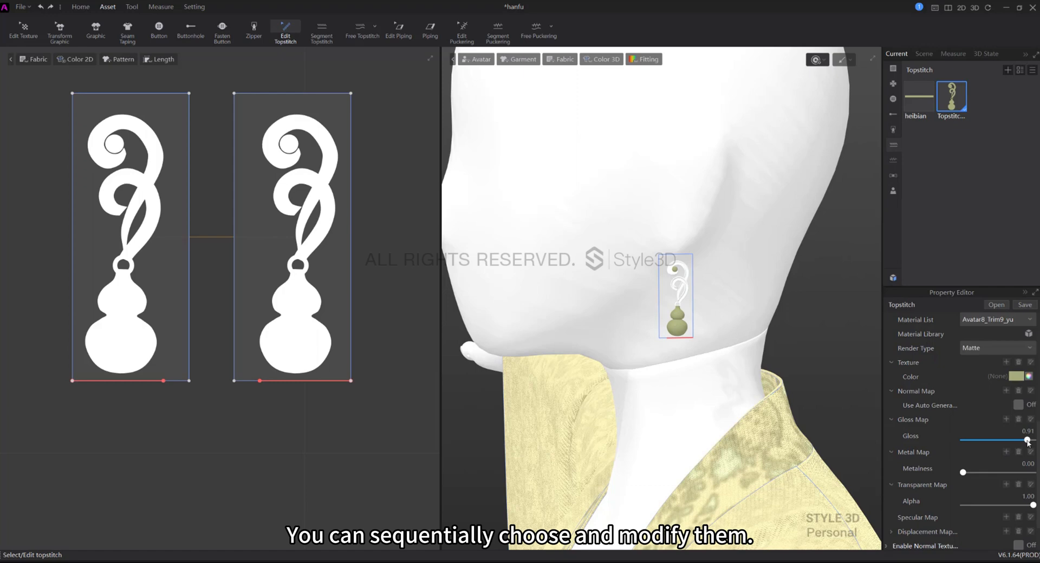
{"action": "left_click", "coordinate": [995, 319]}
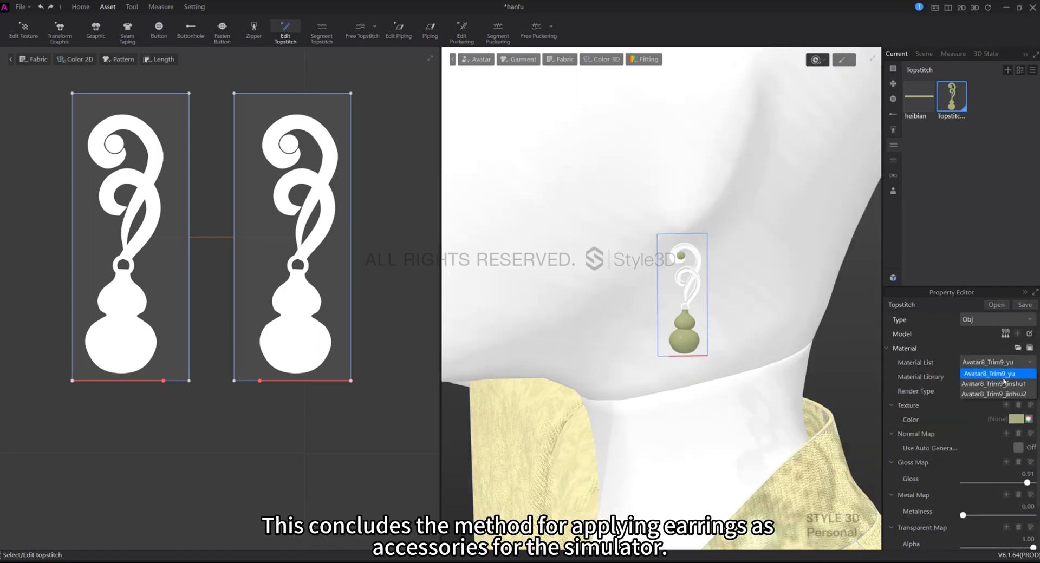
{"action": "left_click", "coordinate": [995, 383]}
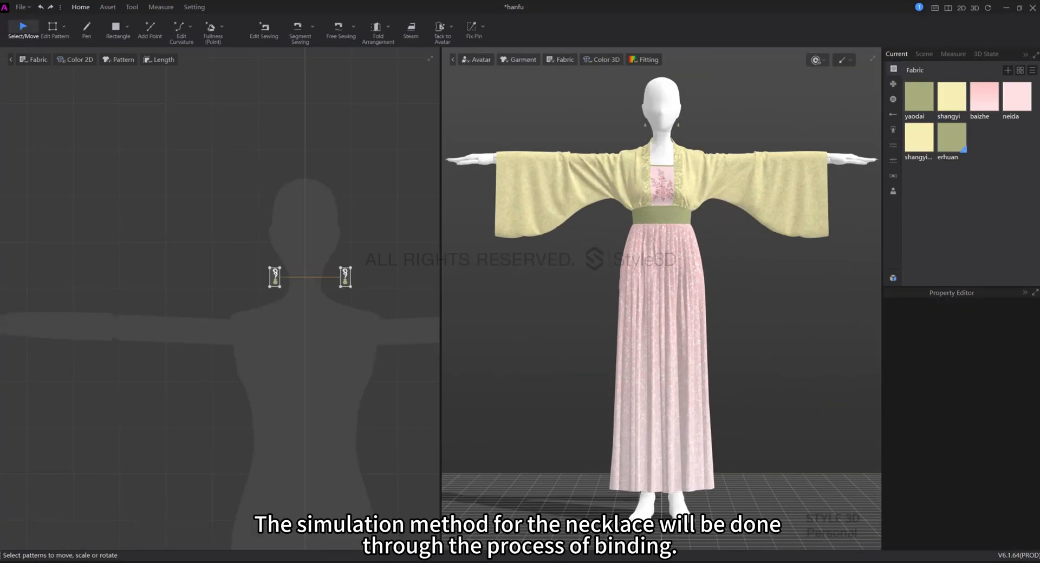
Step: Import the xianglian necklace FBX with Load Type Add, Load as Trim, and start drawing its pattern outline
{"action": "double_click", "coordinate": [769, 530]}
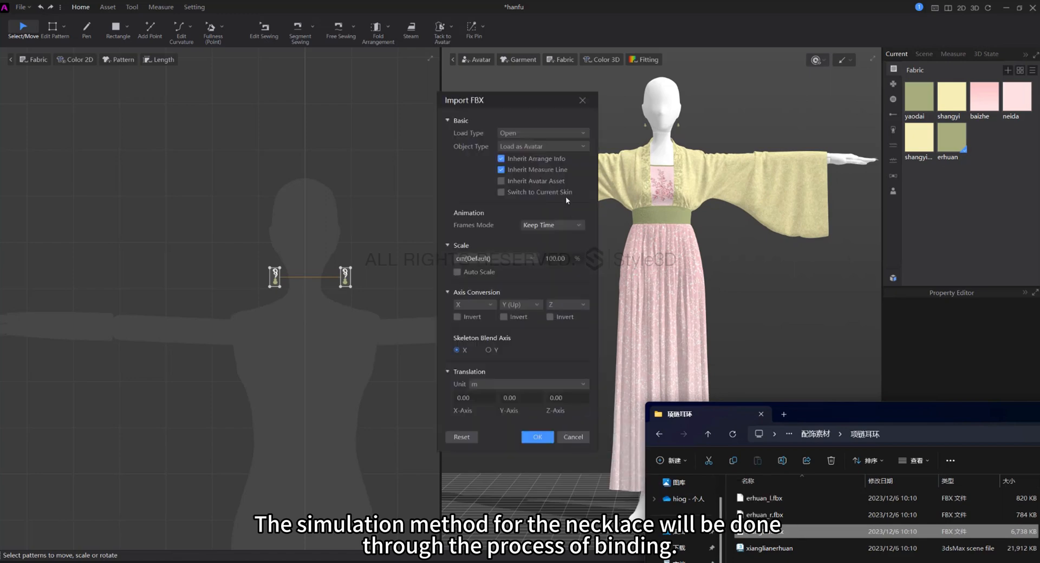
{"action": "left_click", "coordinate": [540, 147]}
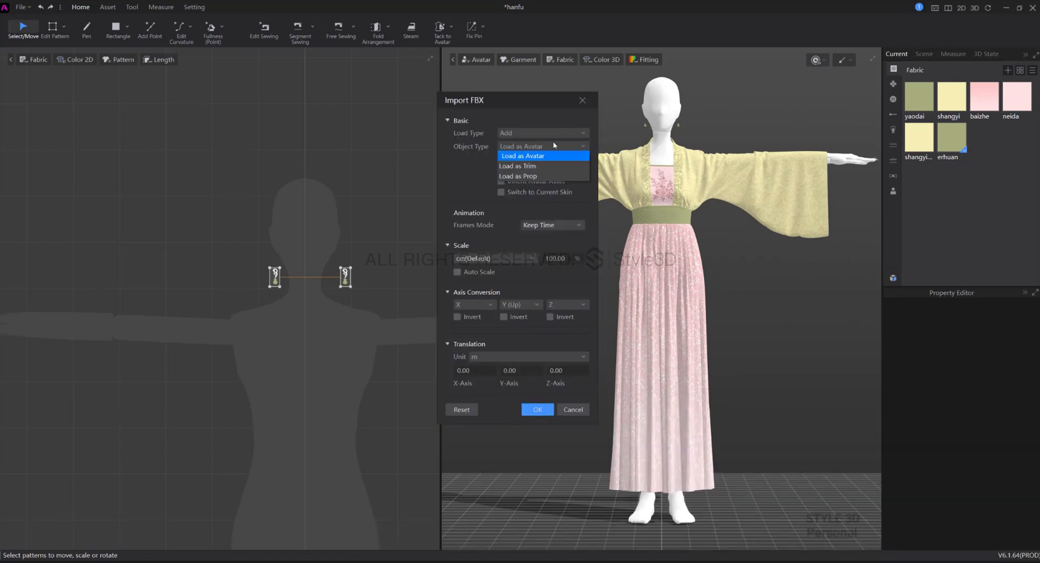
{"action": "left_click", "coordinate": [517, 165]}
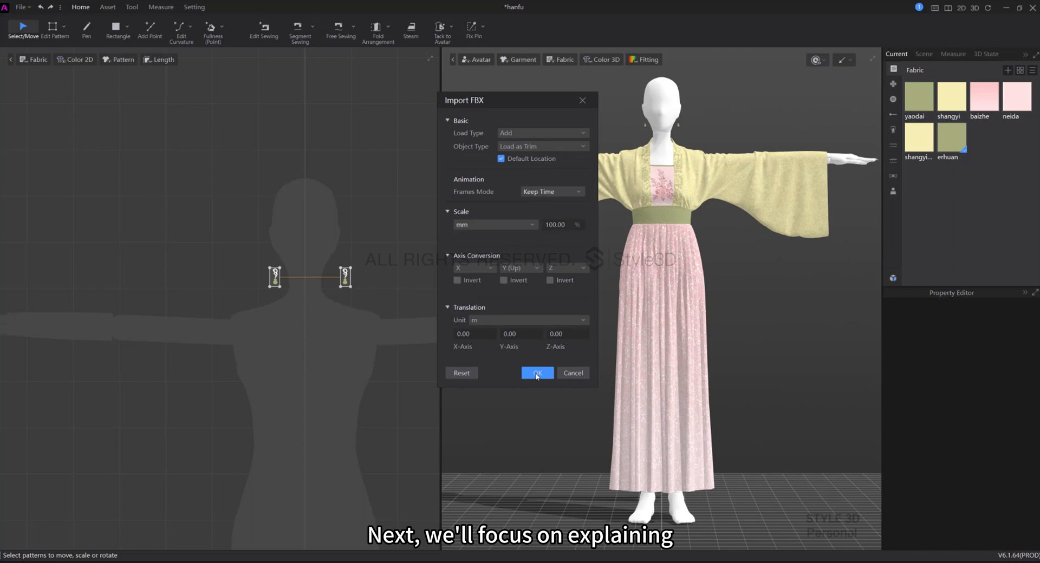
{"action": "left_click", "coordinate": [537, 372]}
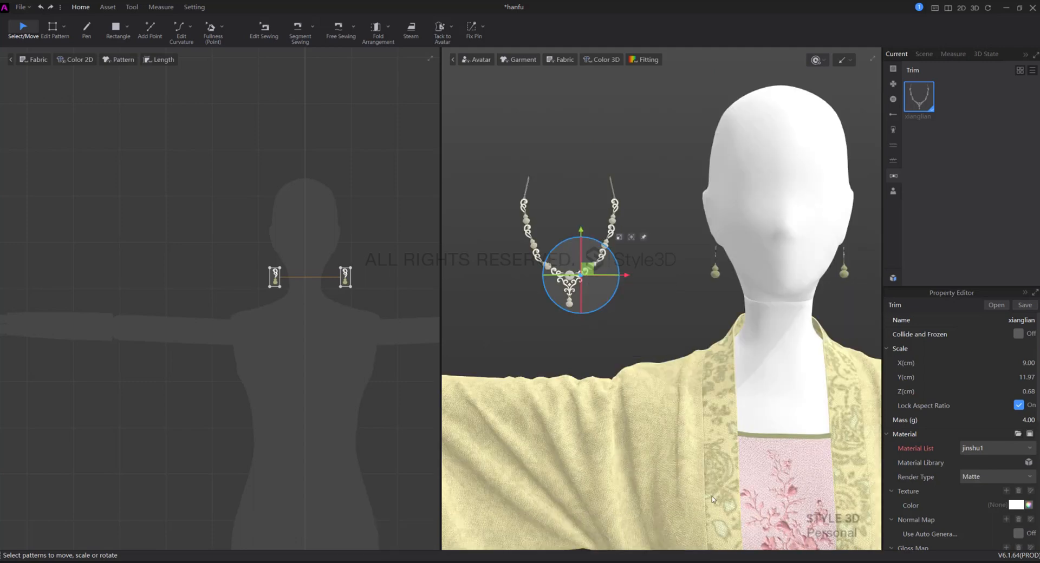
{"action": "left_click", "coordinate": [85, 28]}
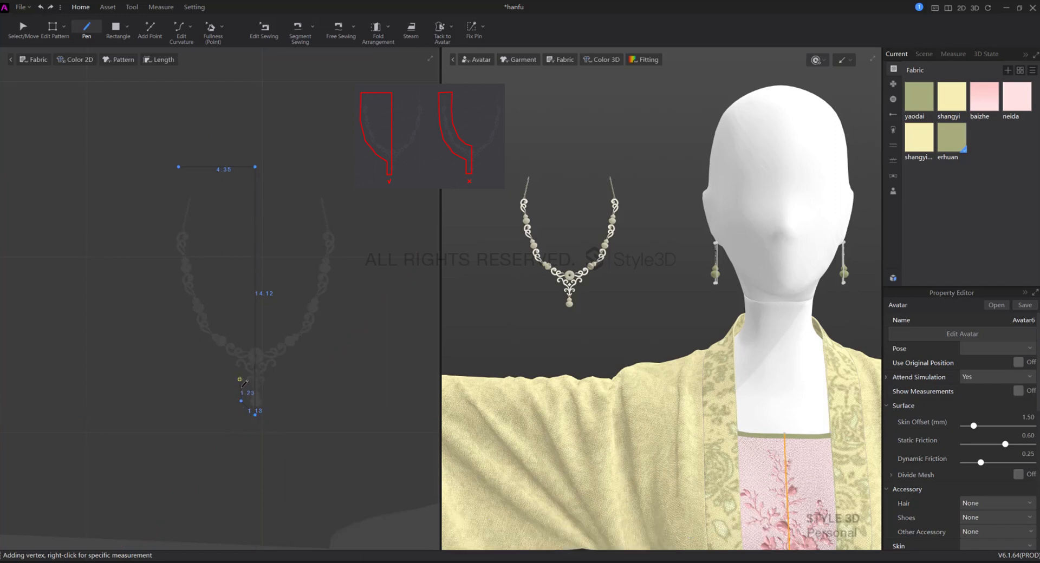
Step: Close the half neck outline and mirror it into one piece with Symmetry Pattern with Edge
{"action": "left_click", "coordinate": [188, 333]}
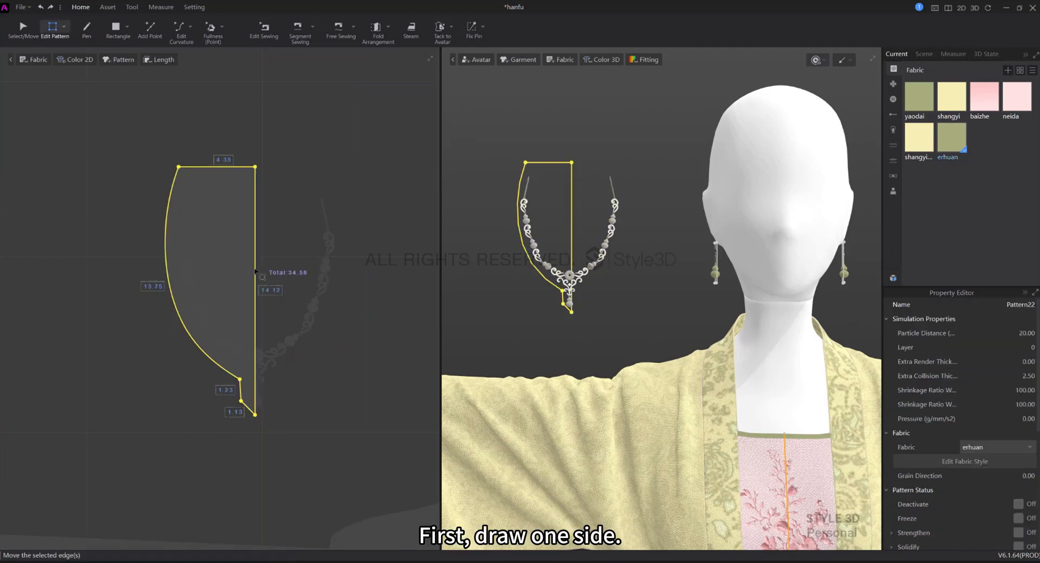
{"action": "right_click", "coordinate": [254, 270]}
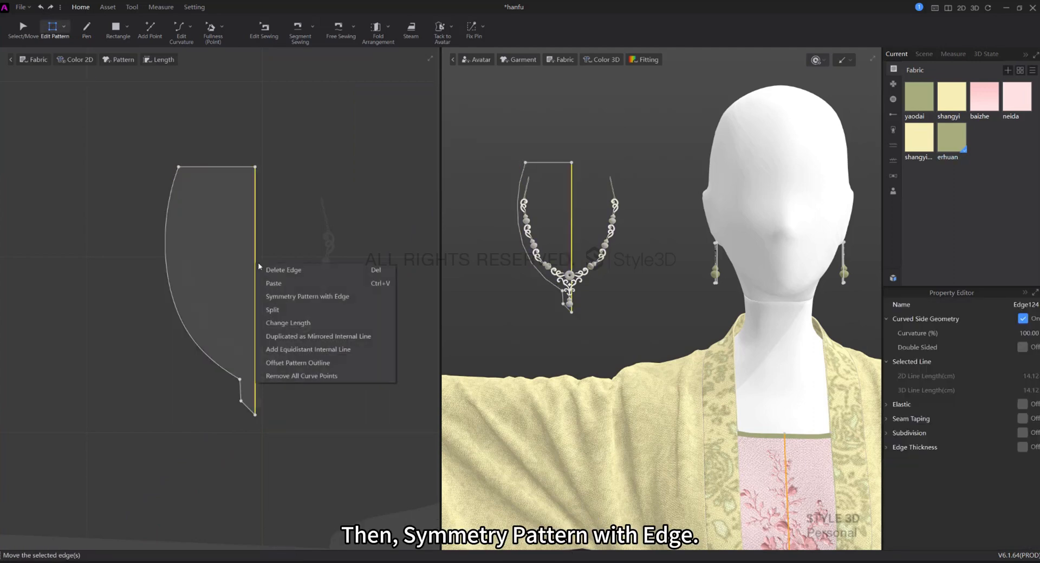
{"action": "left_click", "coordinate": [307, 297]}
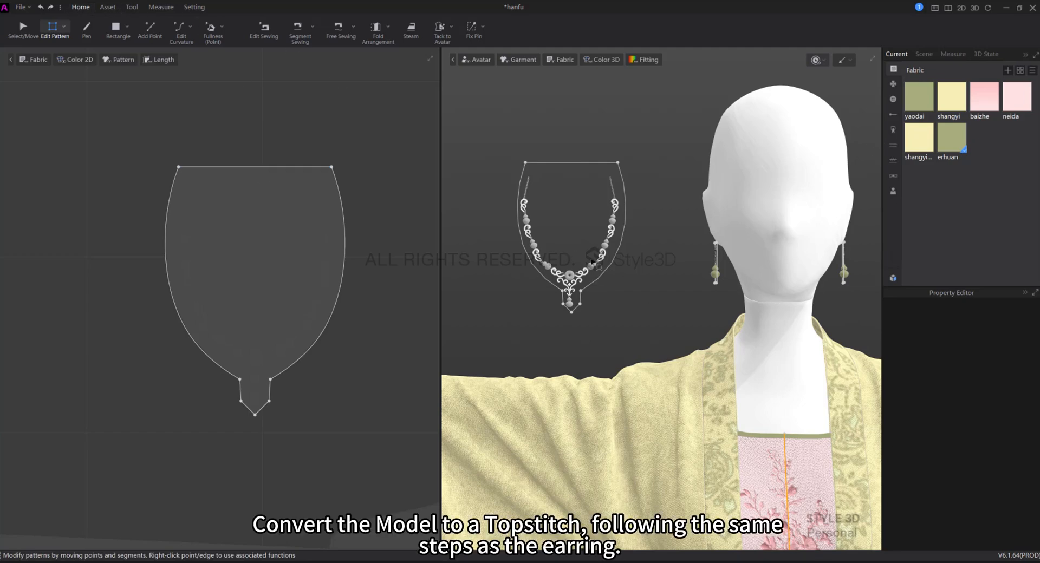
{"action": "left_click", "coordinate": [23, 29]}
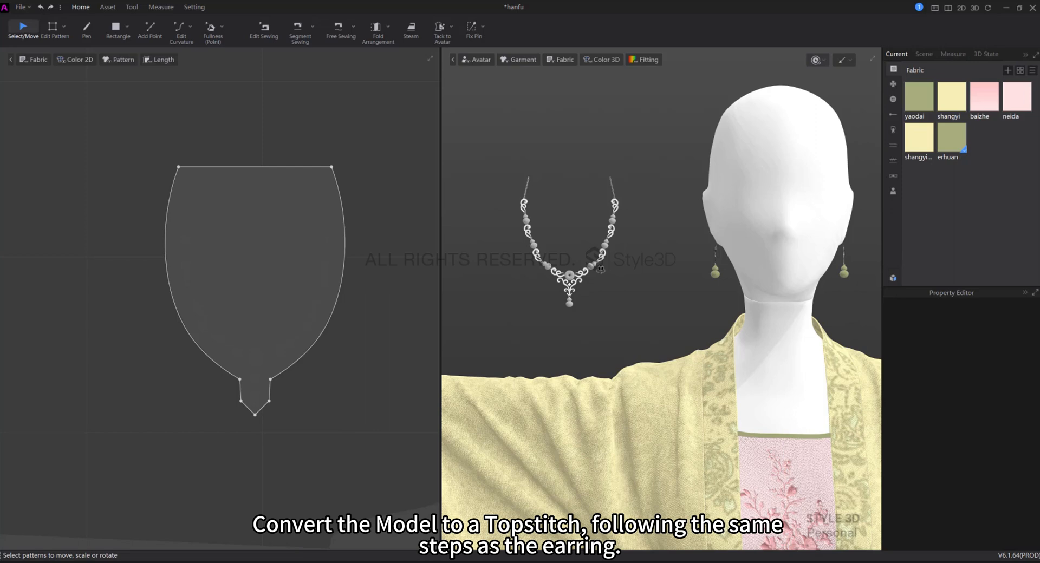
Step: Smartly convert the necklace model to a topstitch and invert its Y axis
{"action": "right_click", "coordinate": [567, 274]}
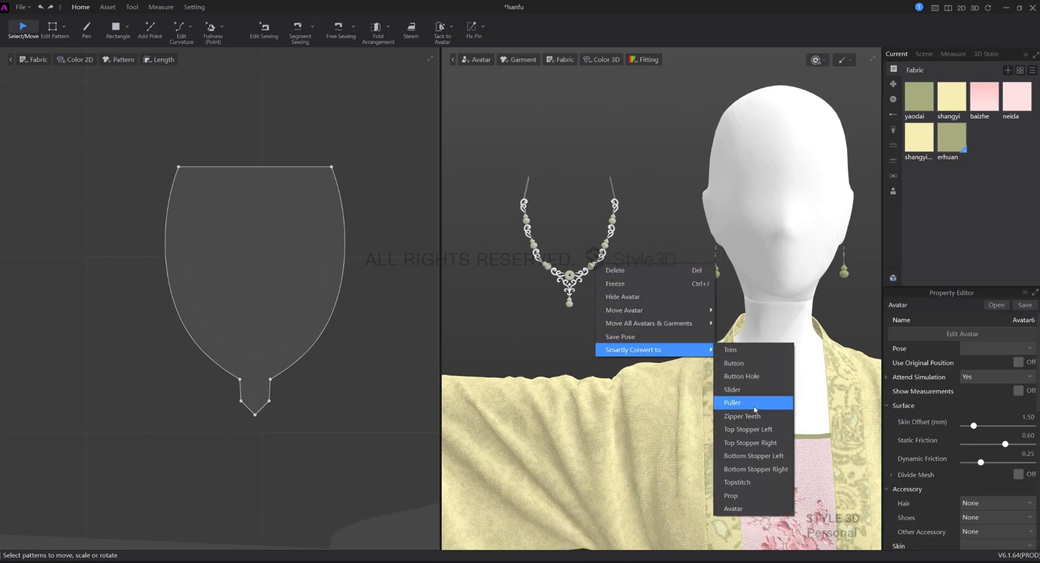
{"action": "left_click", "coordinate": [737, 485]}
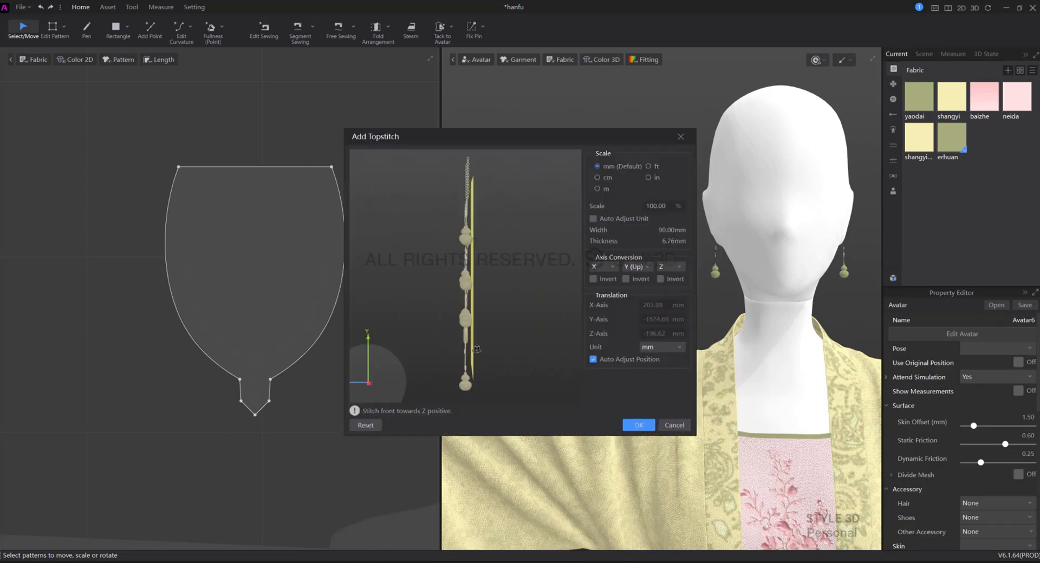
{"action": "left_click", "coordinate": [637, 425]}
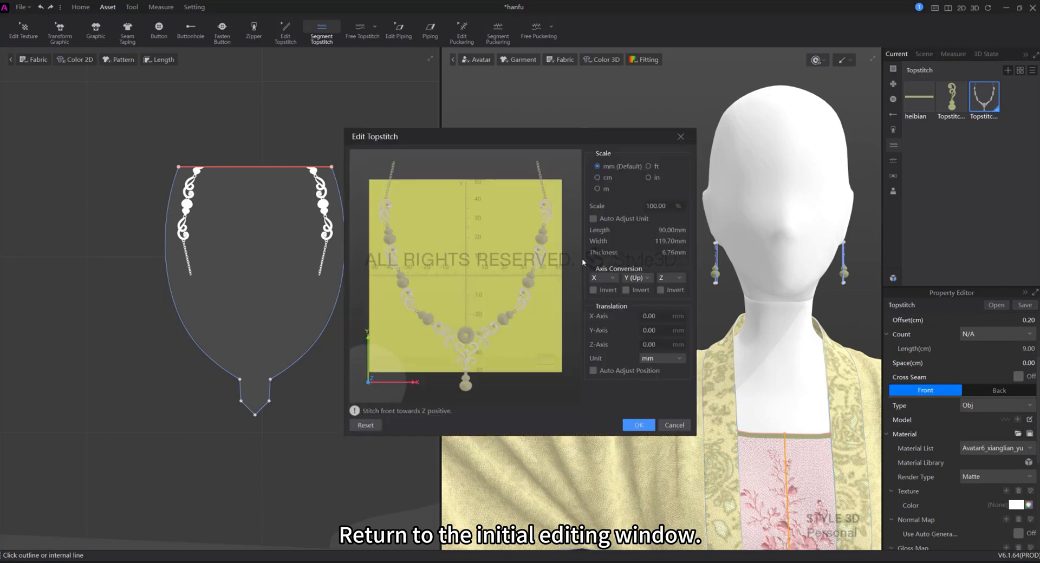
{"action": "left_click", "coordinate": [625, 289]}
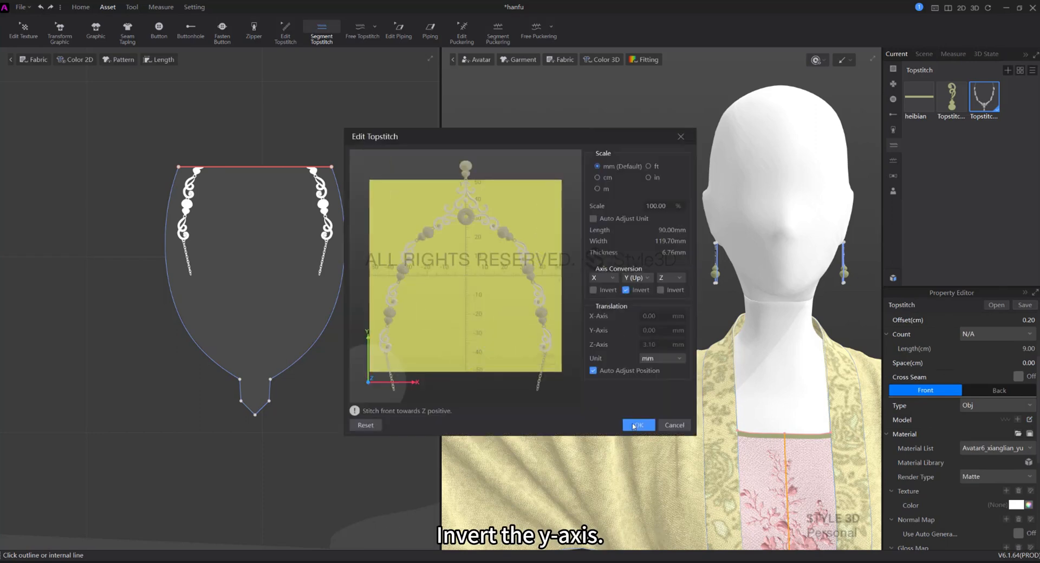
{"action": "left_click", "coordinate": [637, 425]}
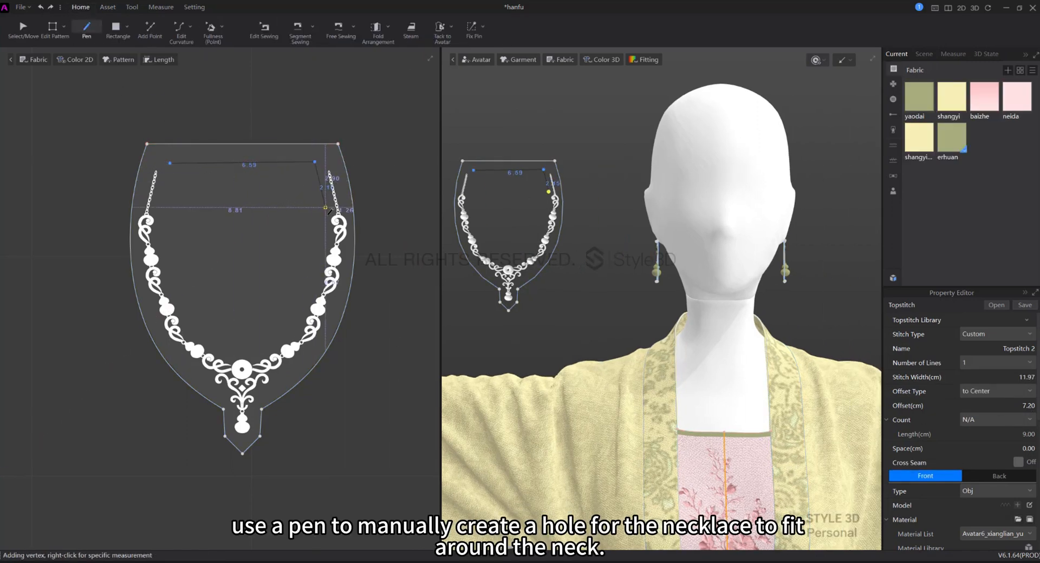
Step: Trace the neck hole inside the necklace pattern, colour the necklace olive green and tune its gloss
{"action": "left_click", "coordinate": [166, 309]}
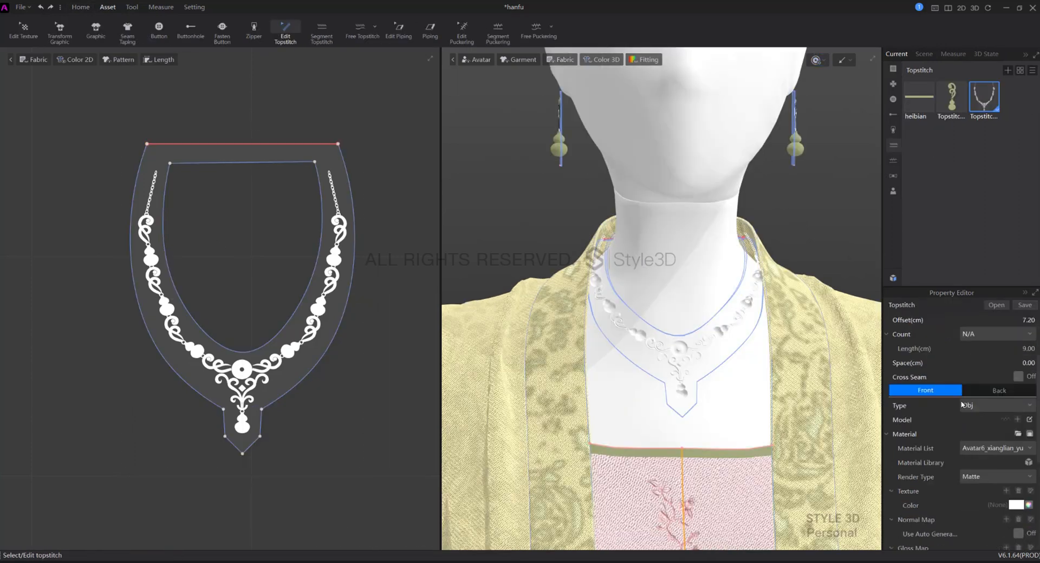
{"action": "left_click", "coordinate": [1023, 377]}
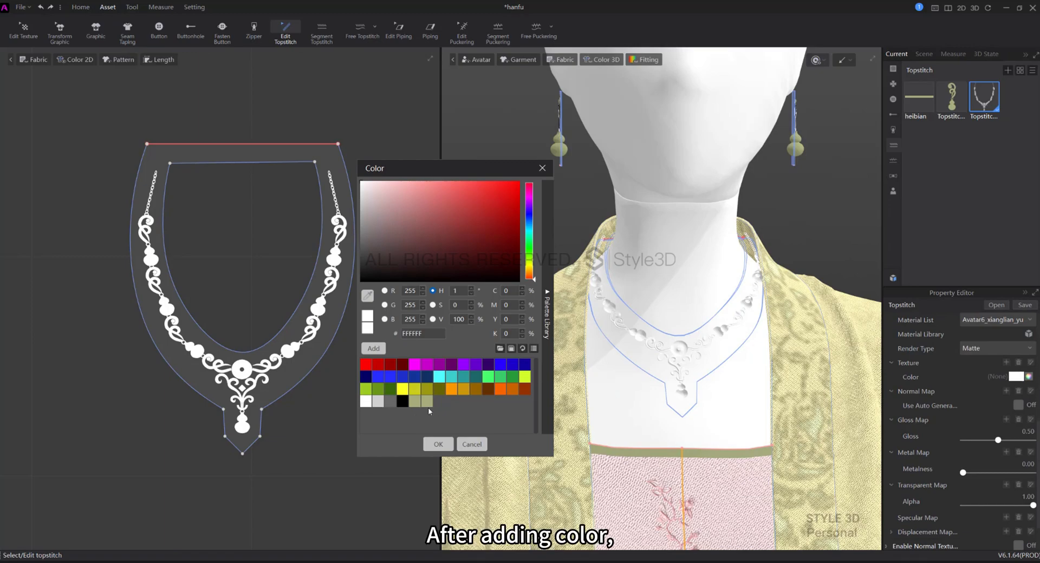
{"action": "left_click", "coordinate": [437, 444]}
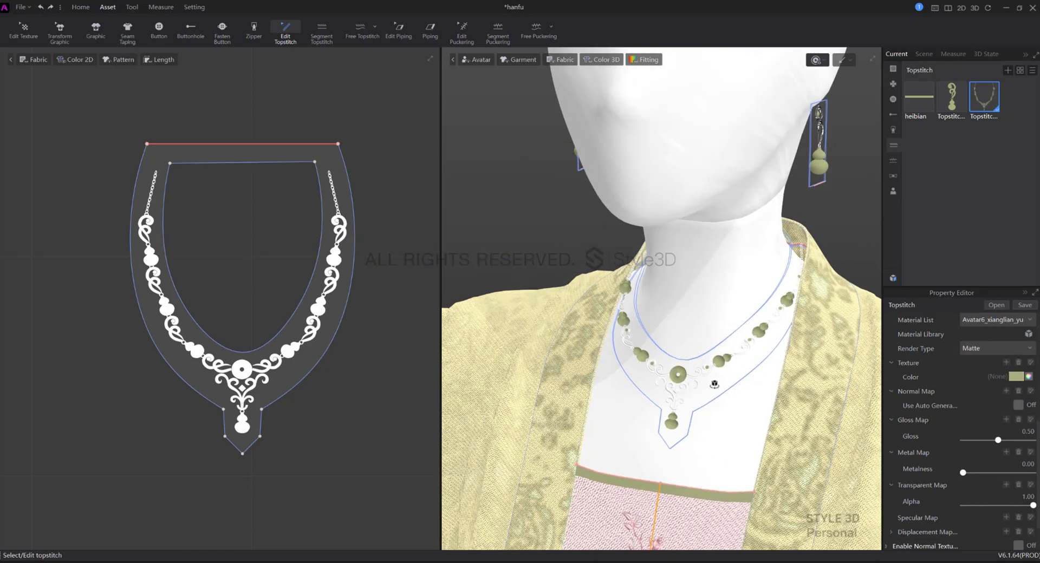
{"action": "left_click_drag", "start_coordinate": [998, 440], "coordinate": [1001, 440]}
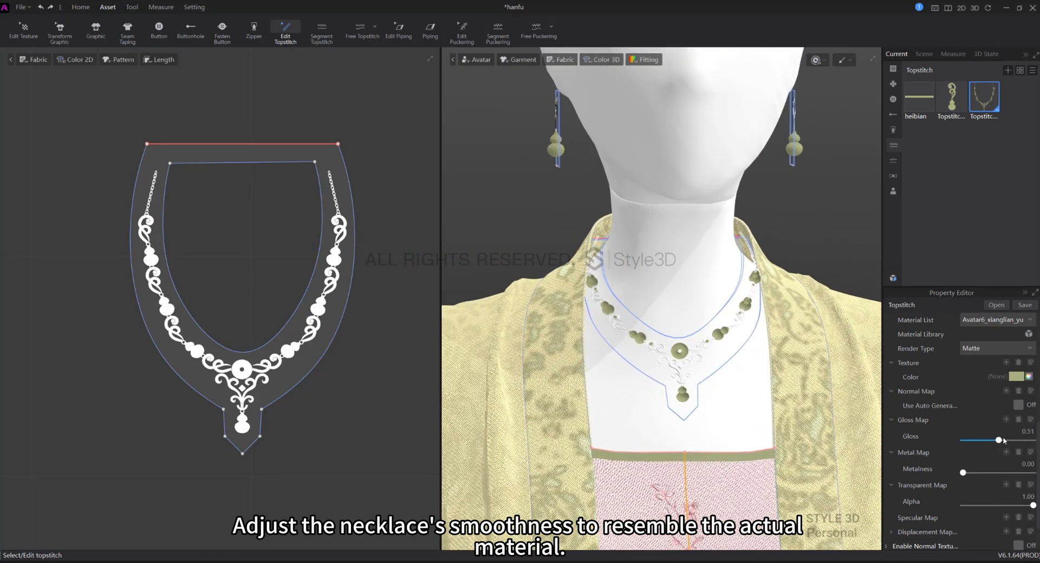
{"action": "left_click_drag", "start_coordinate": [999, 441], "coordinate": [1022, 440]}
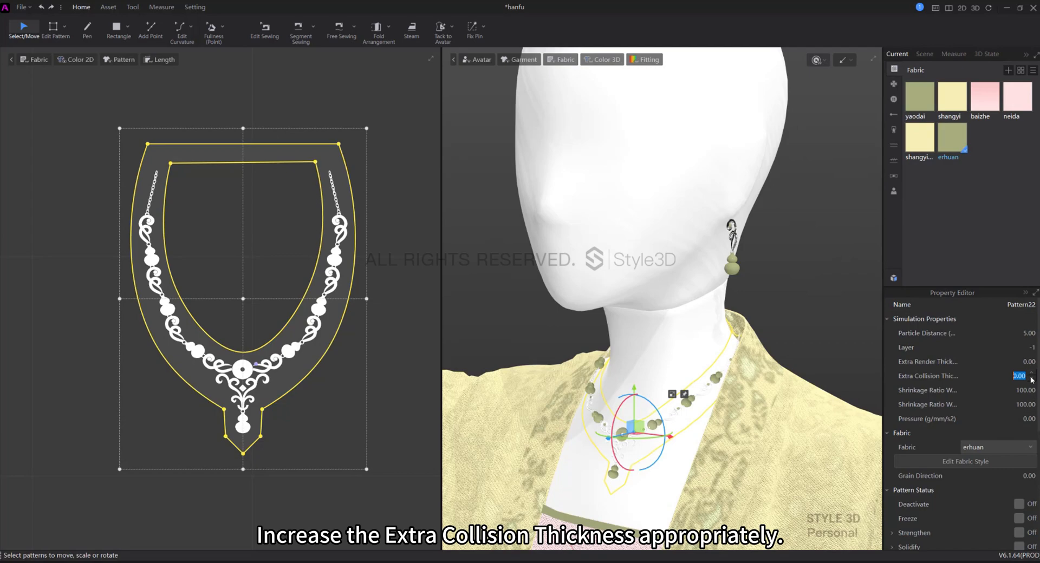
Step: Set the necklace pattern's Extra Collision Thickness to 3.00 and Pressure to -13.00
{"action": "type", "text": "3.00"}
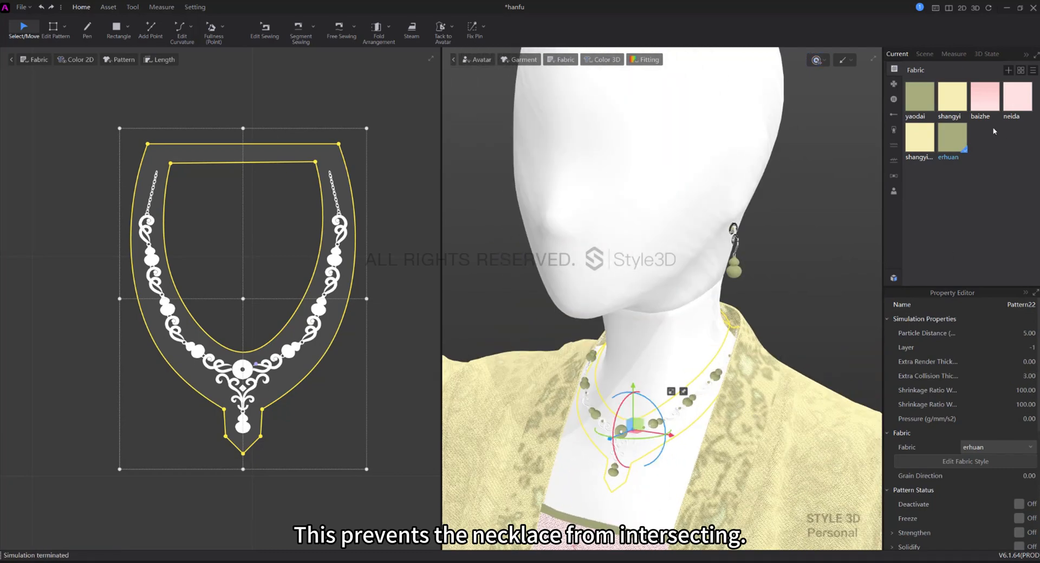
{"action": "left_click", "coordinate": [107, 7]}
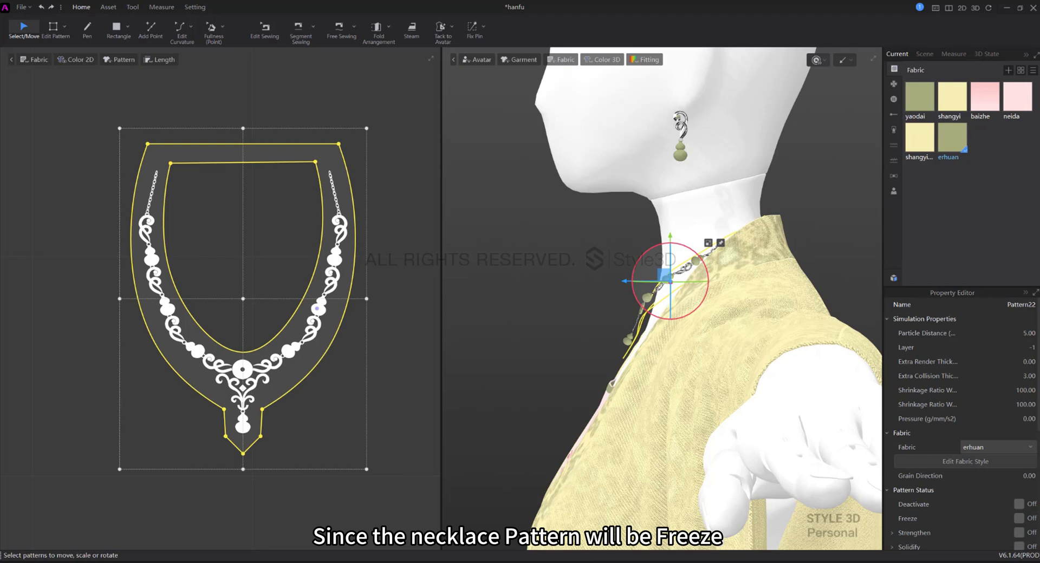
{"action": "mouse_move", "coordinate": [1026, 387]}
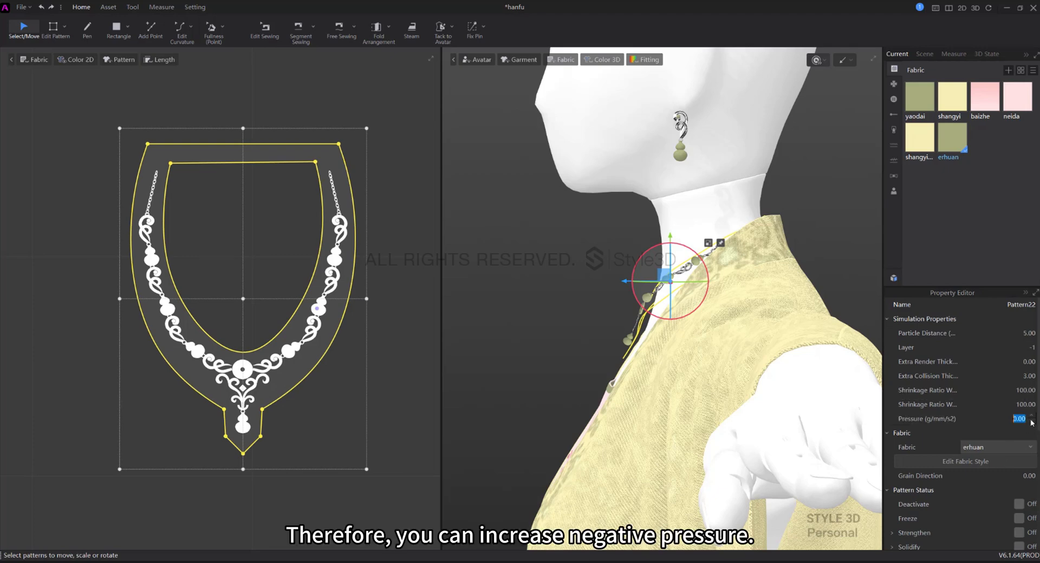
{"action": "type", "text": "-13.00"}
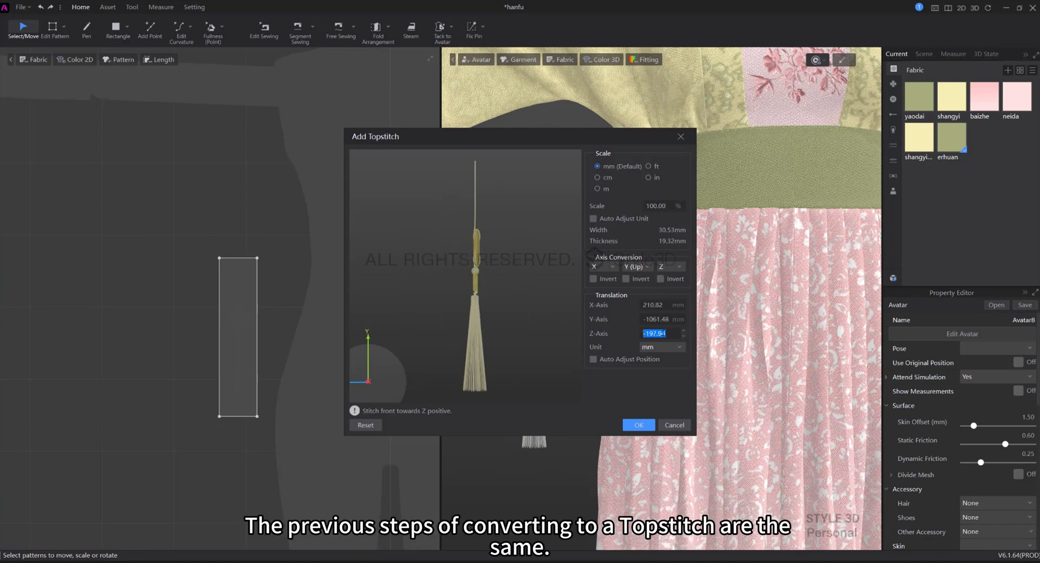
Step: Confirm adding the jade tassel pendant model as a topstitch
{"action": "left_click", "coordinate": [638, 425]}
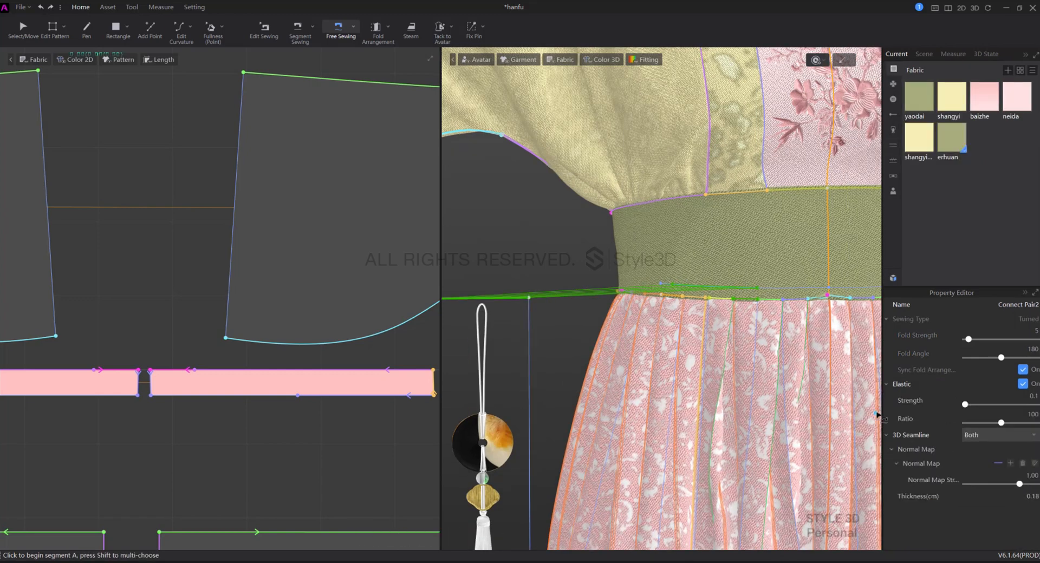
Step: Simulate so the pendant hangs, then colour its Topstitch material A7AC7C olive green
{"action": "left_click", "coordinate": [23, 29]}
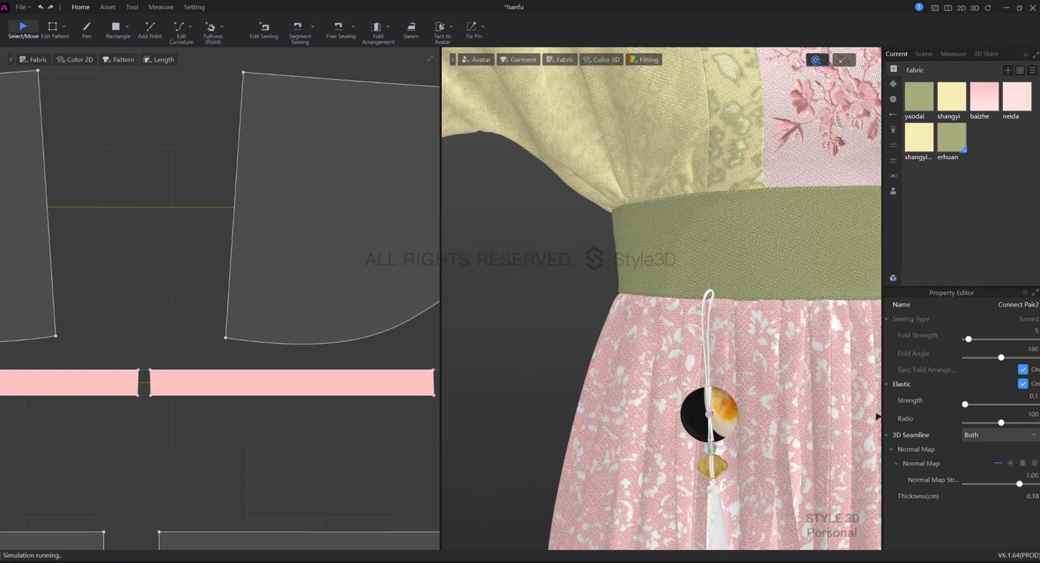
{"action": "left_click", "coordinate": [264, 30]}
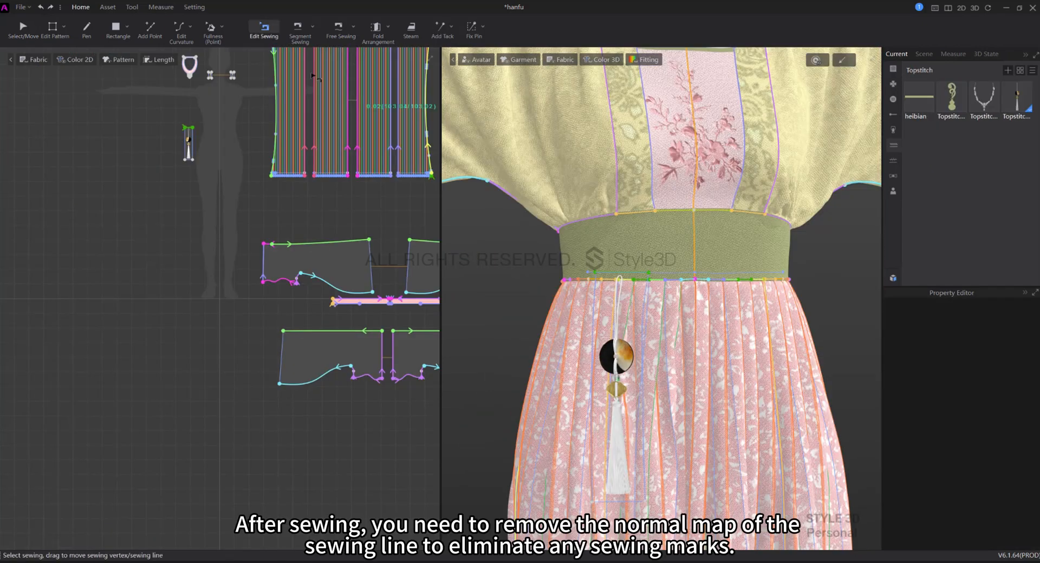
{"action": "left_click", "coordinate": [617, 277]}
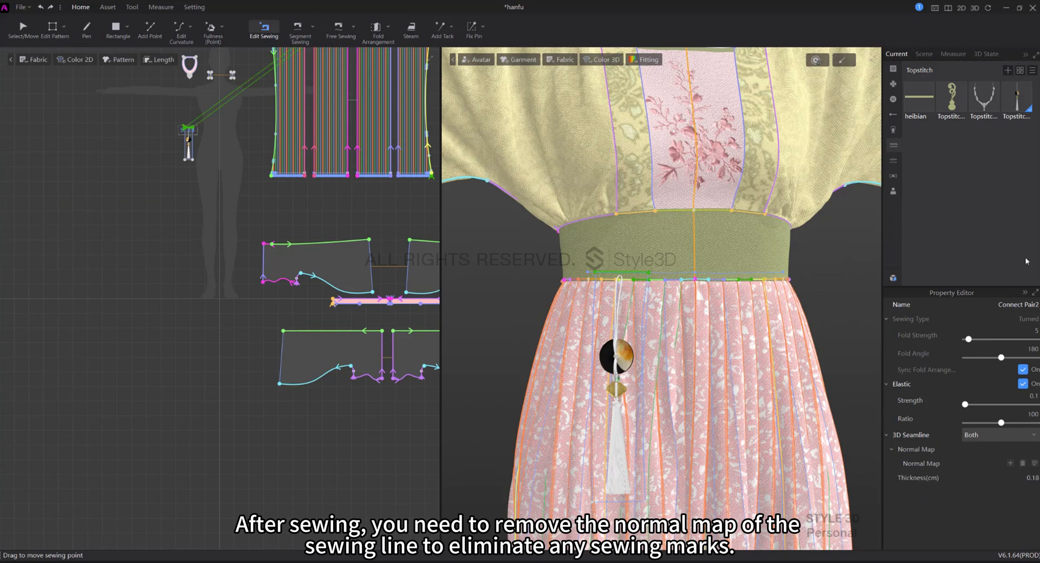
{"action": "left_click", "coordinate": [1017, 99]}
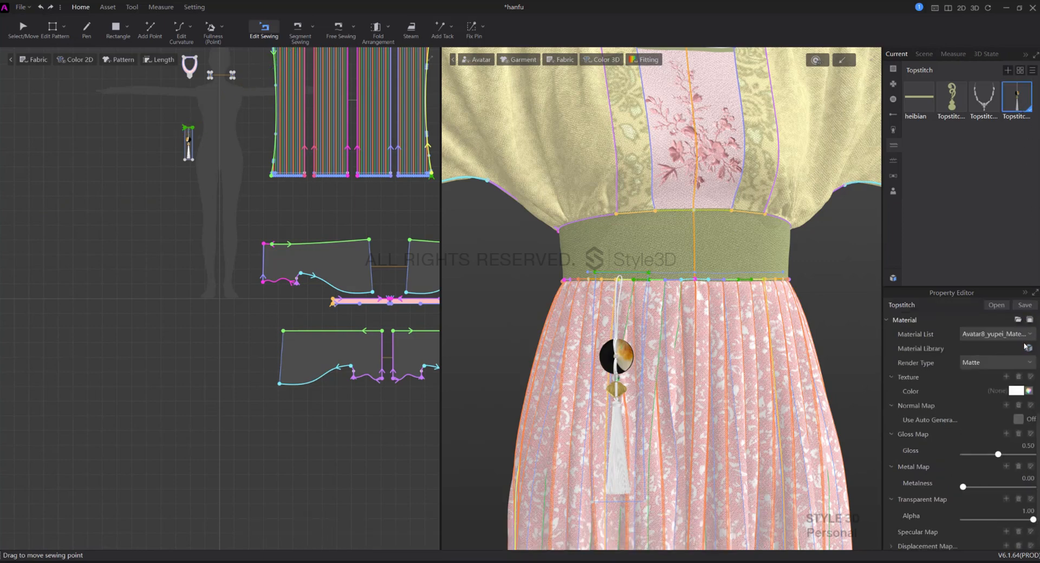
{"action": "left_click", "coordinate": [1015, 391]}
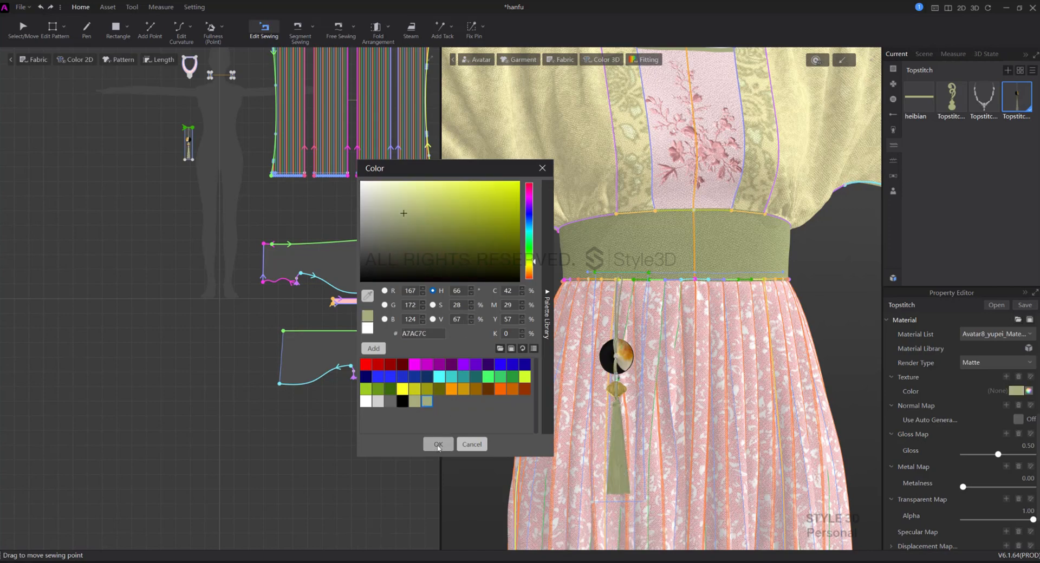
{"action": "left_click", "coordinate": [437, 445]}
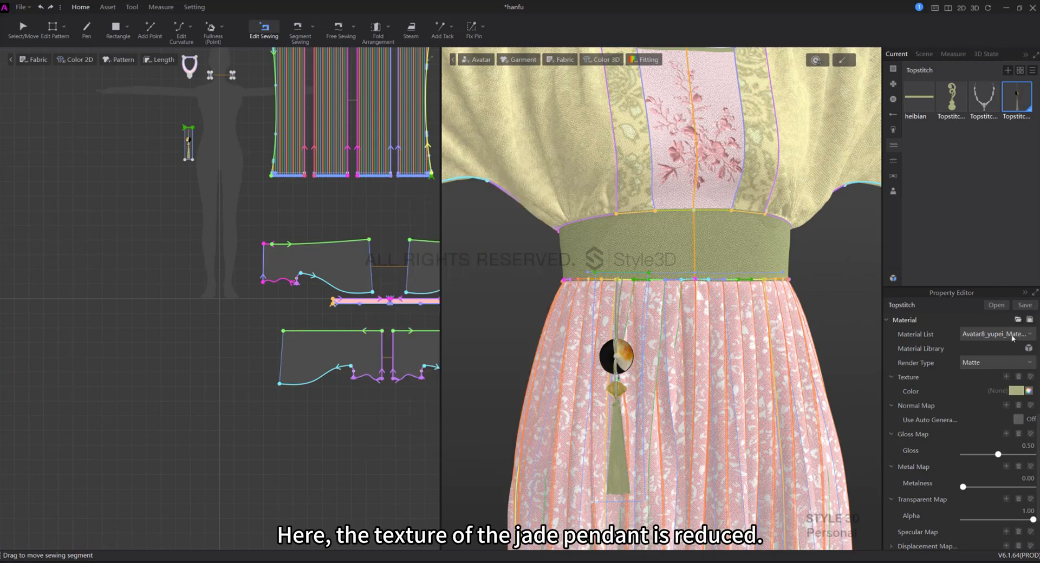
{"action": "left_click", "coordinate": [994, 333]}
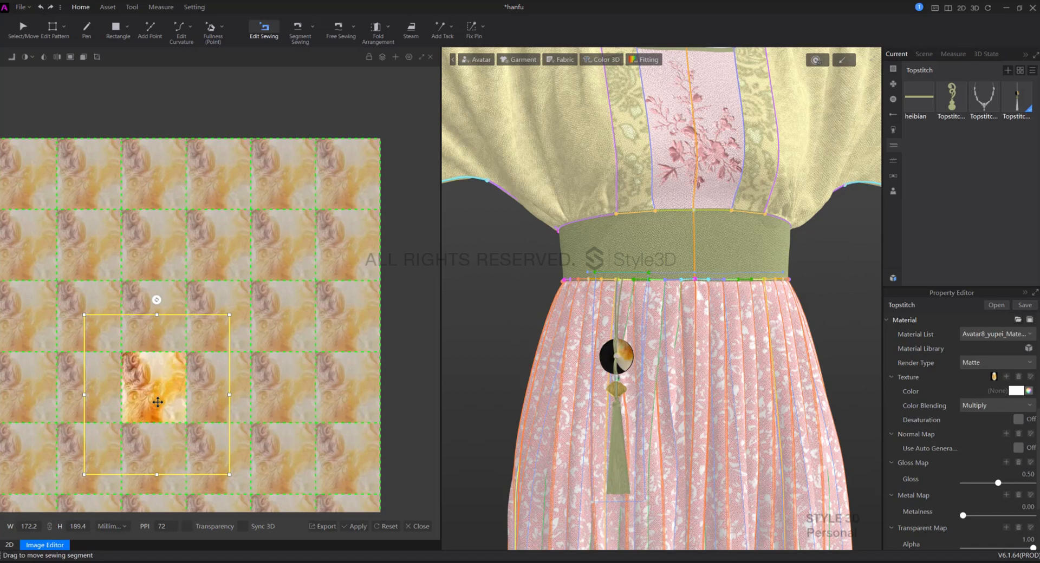
Step: Shrink the jade pendant's texture image in the Image Editor and apply it
{"action": "left_click_drag", "start_coordinate": [157, 402], "coordinate": [157, 398]}
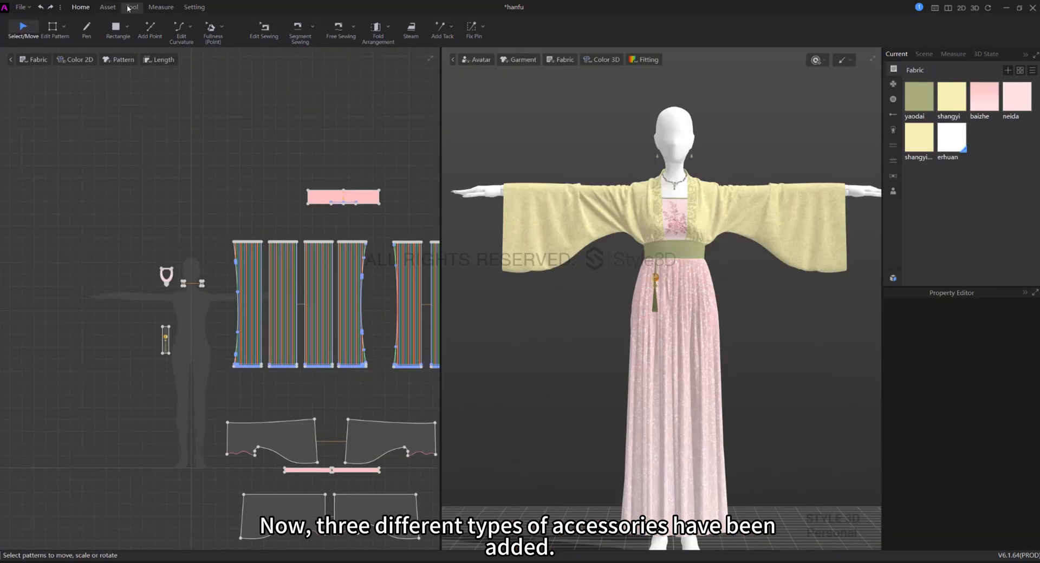
Step: Auto-arrange all pattern UVs into one tile with Arrange 3DTrim enabled
{"action": "left_click", "coordinate": [133, 7]}
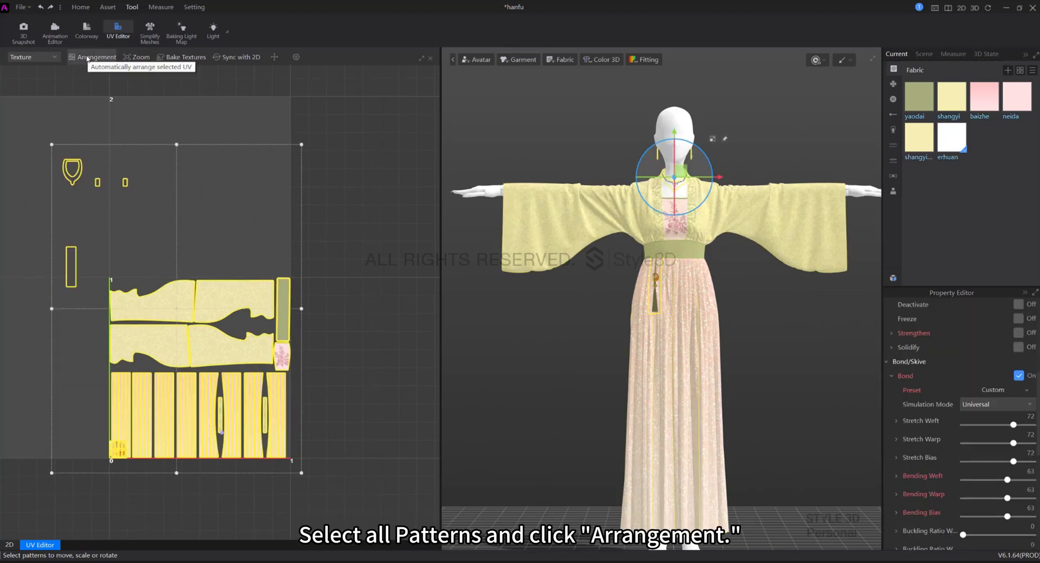
{"action": "left_click", "coordinate": [97, 57]}
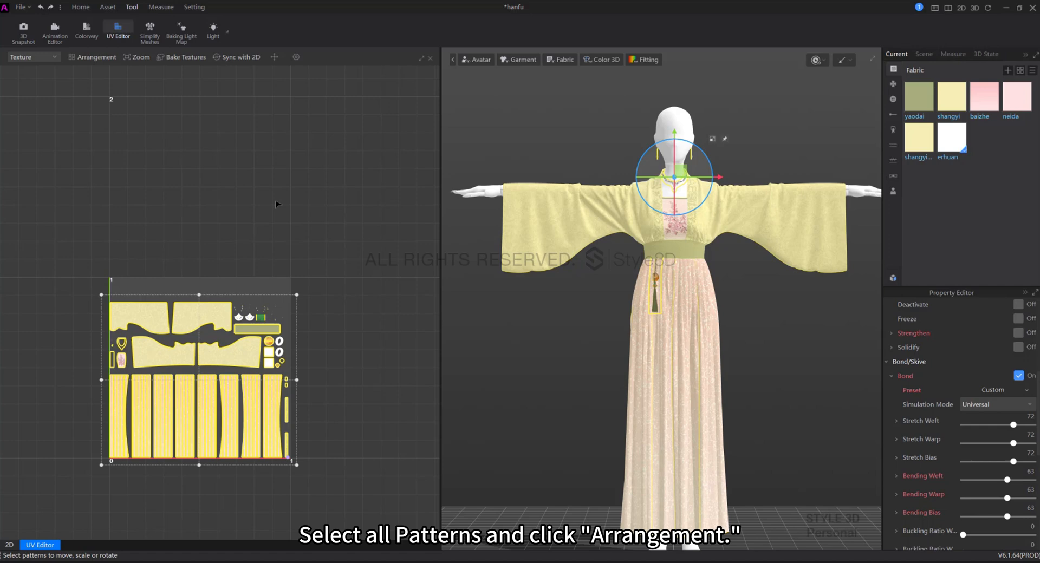
{"action": "left_click", "coordinate": [92, 57]}
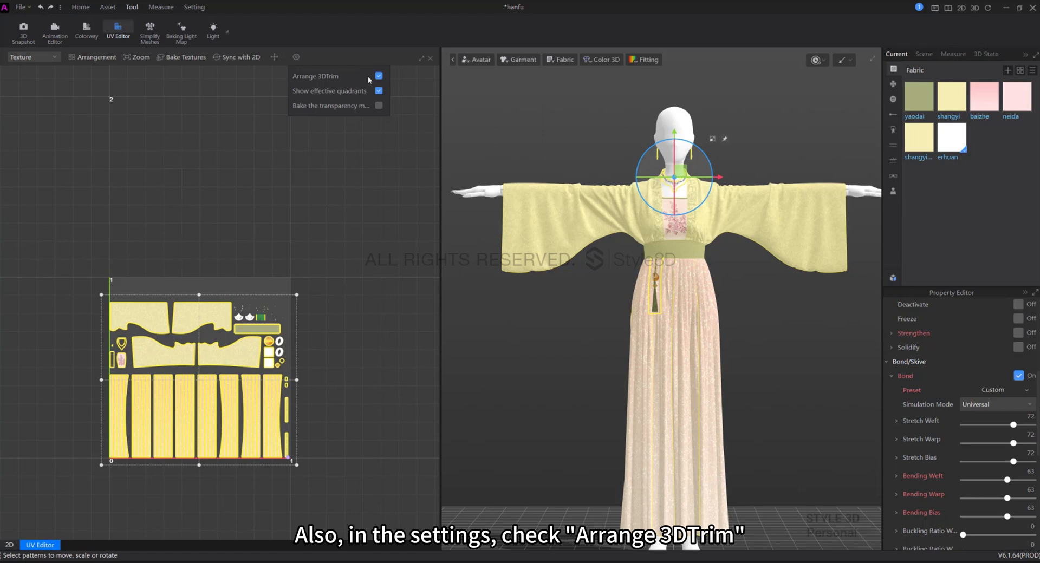
{"action": "mouse_move", "coordinate": [197, 263]}
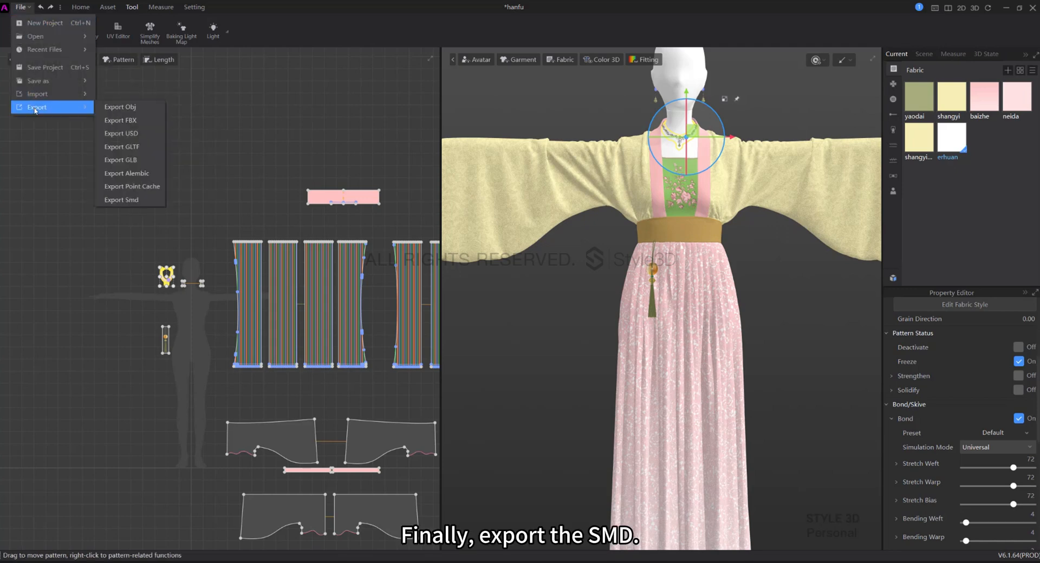
{"action": "mouse_move", "coordinate": [56, 122]}
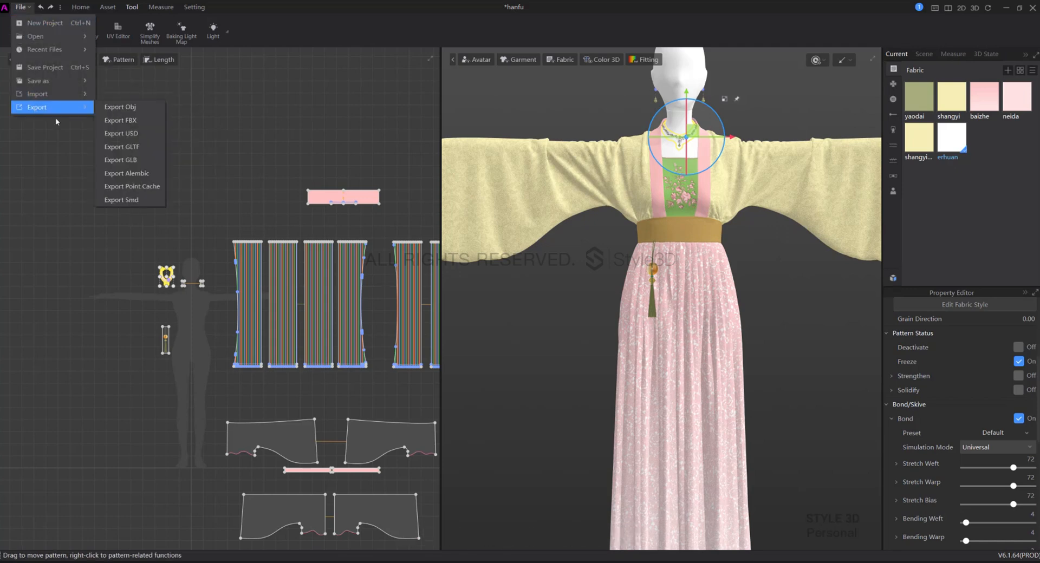
Step: Export the hanfu outfit with accessories via File > Export > Export Smd
{"action": "left_click", "coordinate": [121, 200]}
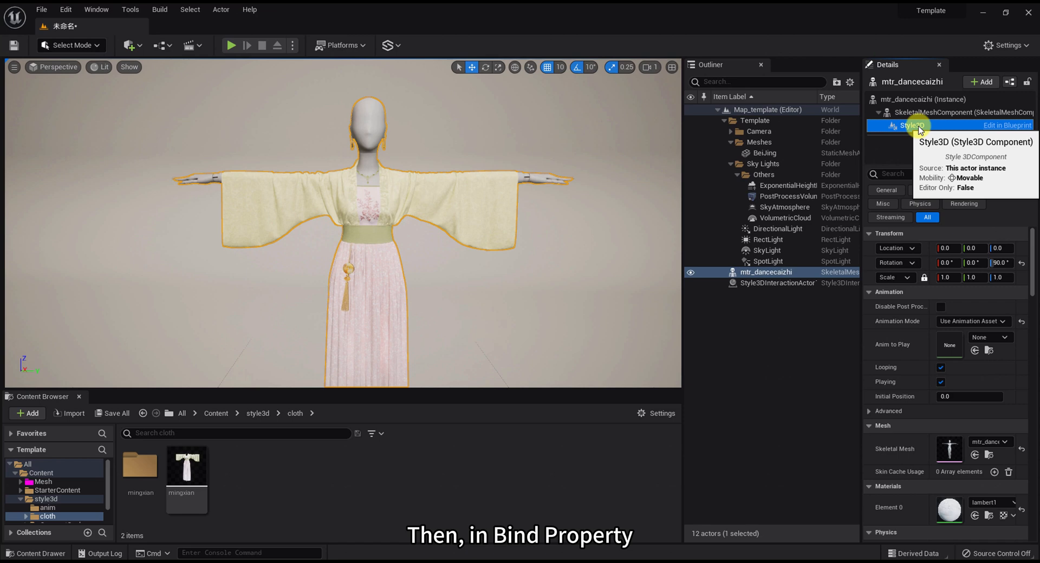
Step: Bind the mingxian garment to the avatar on the Style3D component and save the asset
{"action": "left_click", "coordinate": [912, 125]}
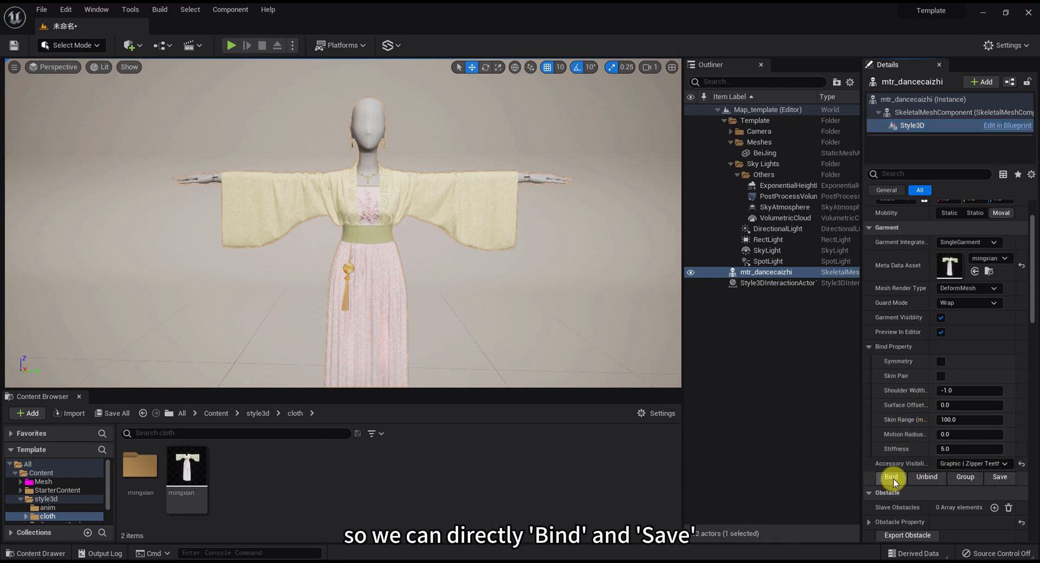
{"action": "left_click", "coordinate": [999, 477]}
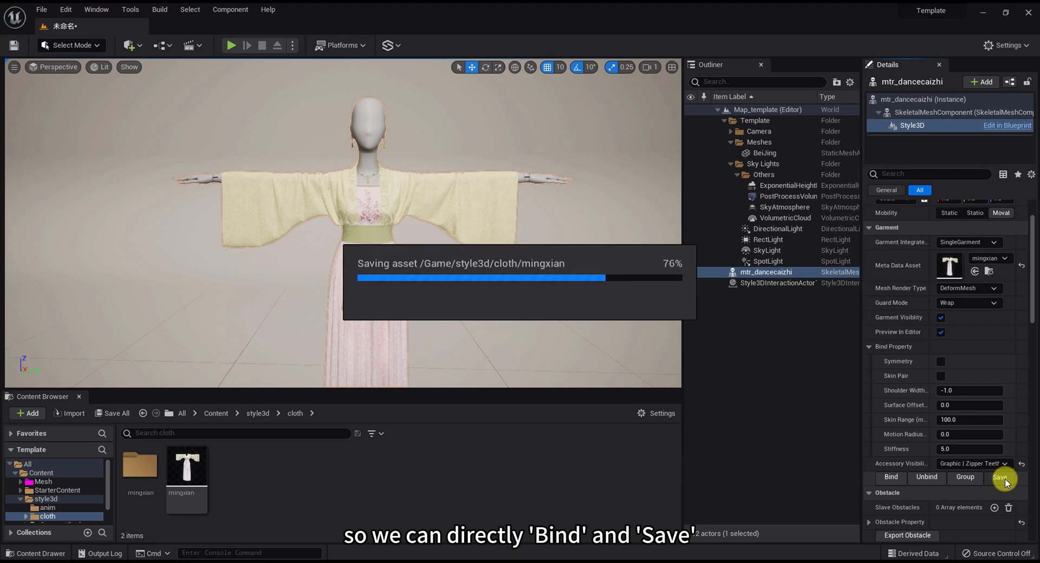
{"action": "left_click", "coordinate": [1002, 478]}
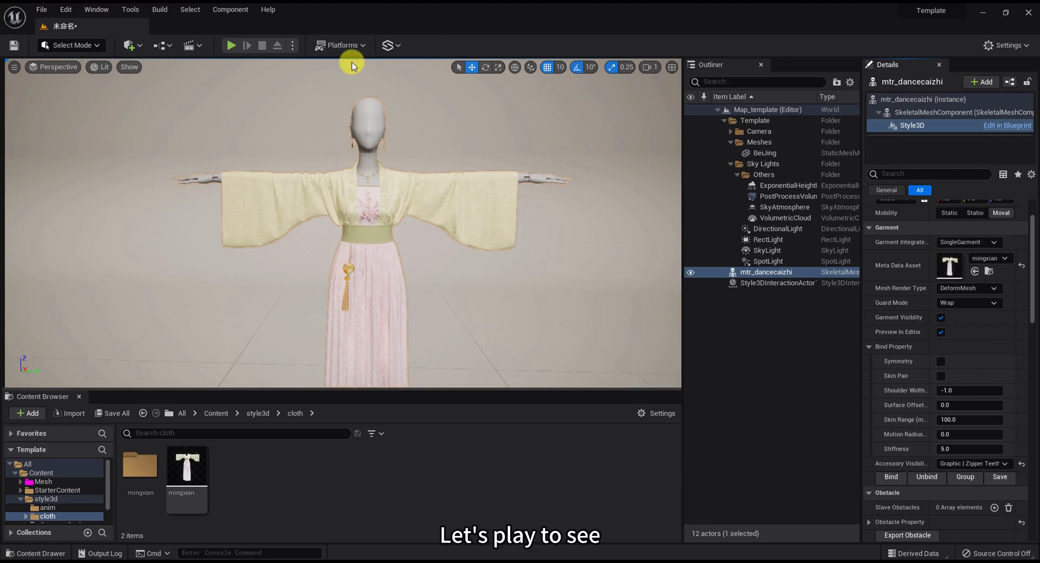
{"action": "mouse_move", "coordinate": [469, 222]}
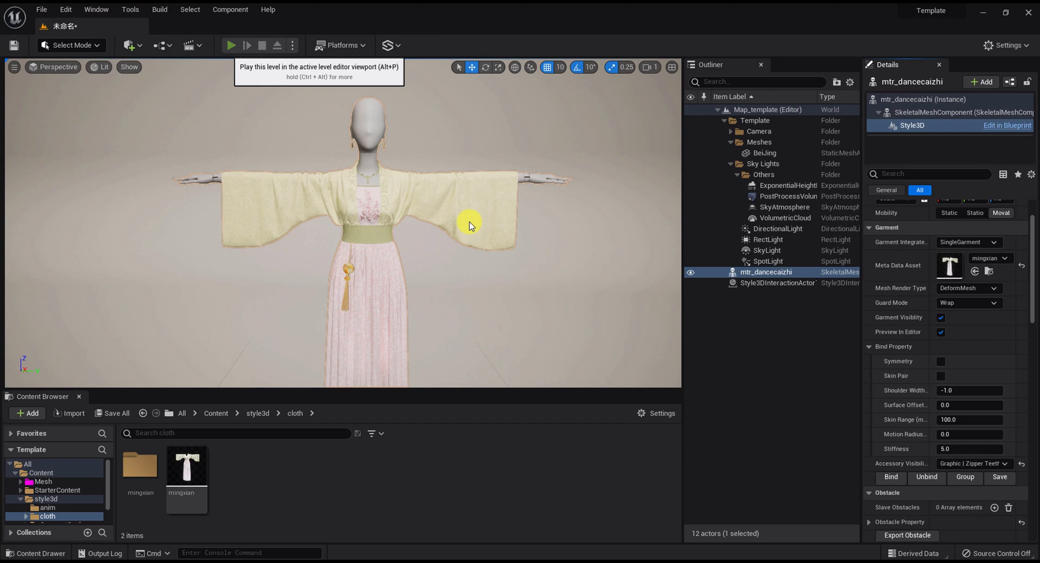
Step: Play the level to run the cloth simulation on the dressed figure
{"action": "left_click", "coordinate": [231, 45]}
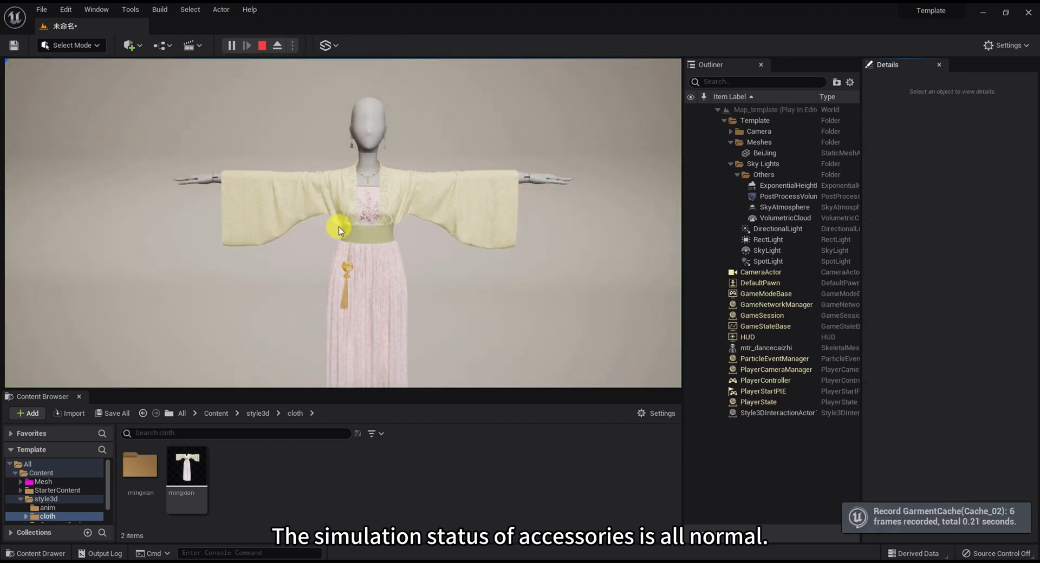
{"action": "left_click", "coordinate": [246, 44]}
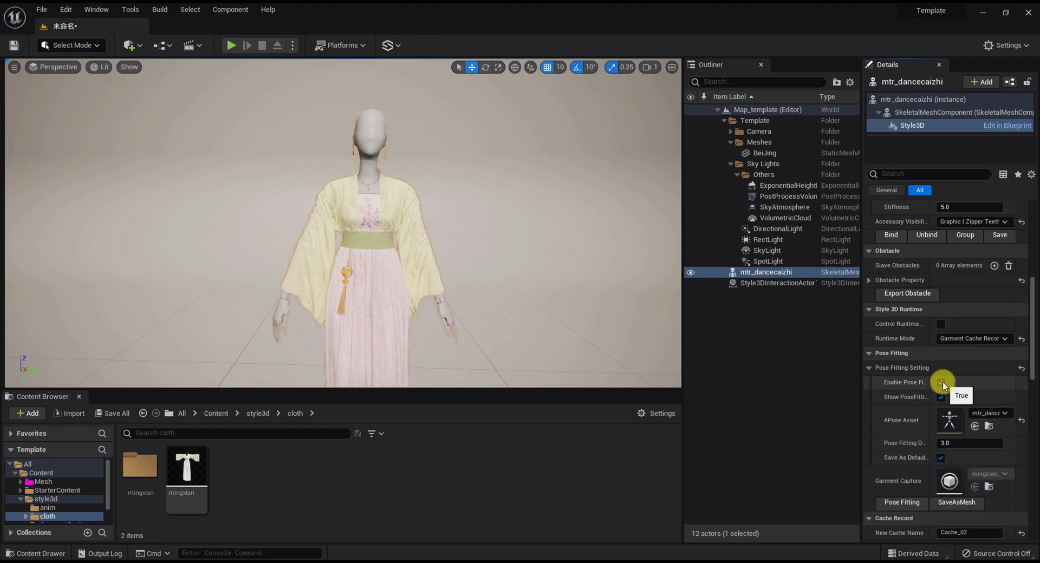
Step: Enable Pose Fitting for the garment and play the level to check the earrings and necklace
{"action": "left_click", "coordinate": [940, 383]}
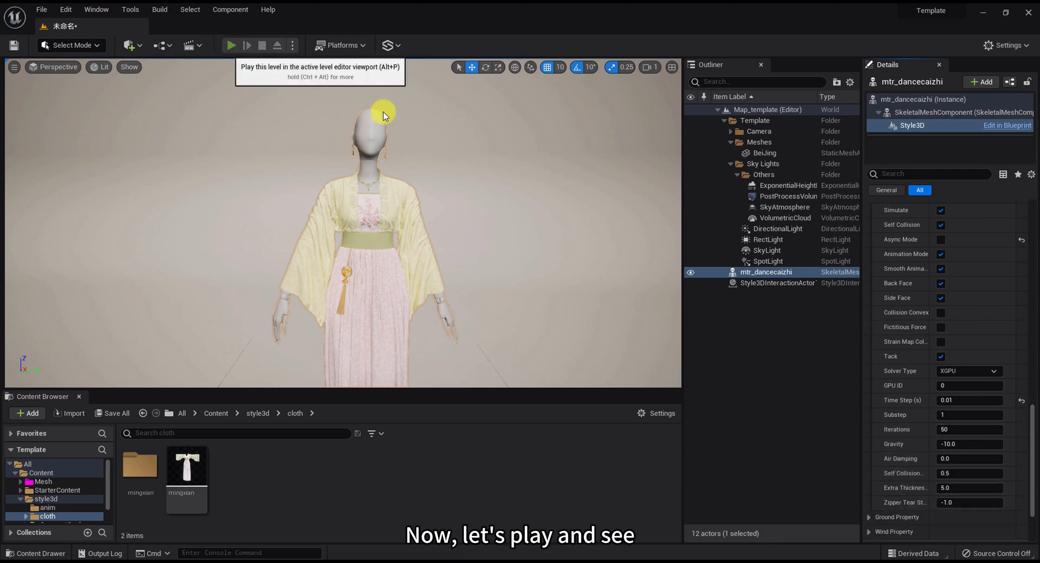
{"action": "left_click", "coordinate": [231, 45]}
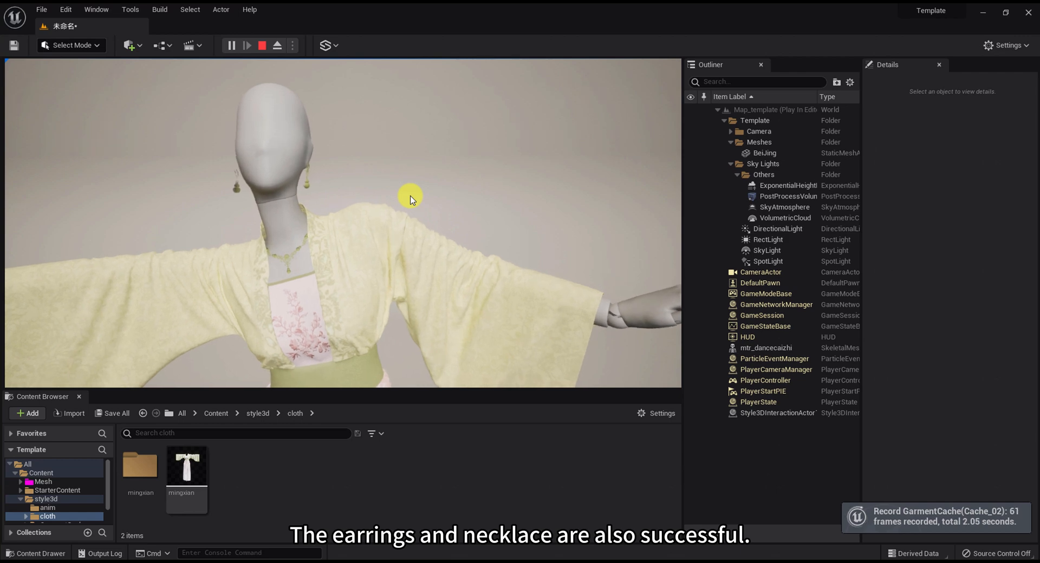
{"action": "mouse_move", "coordinate": [161, 191]}
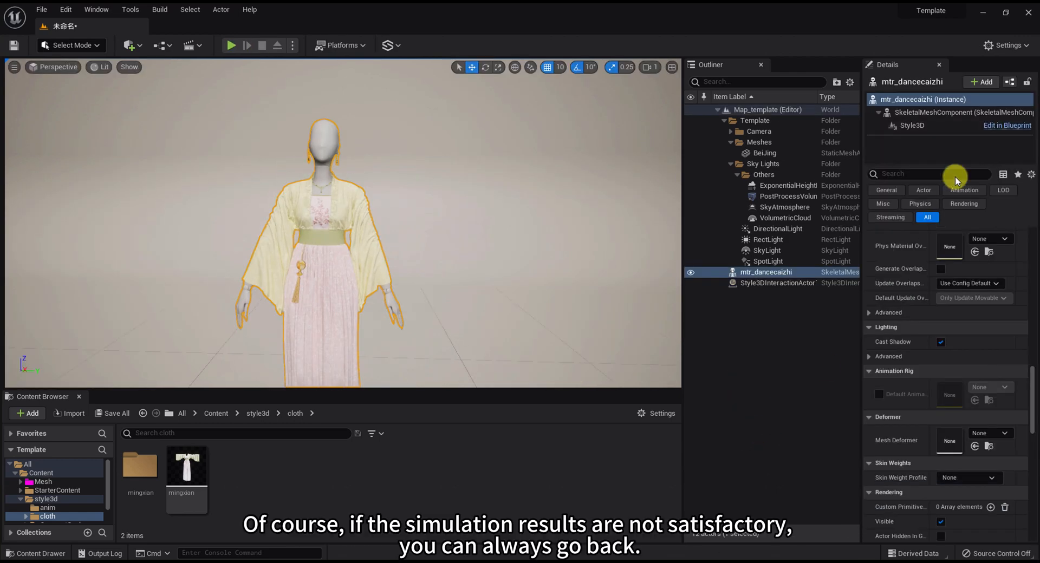
Step: Select the Style3D component and re-fit the hanfu garment to the avatar's pose
{"action": "left_click", "coordinate": [912, 125]}
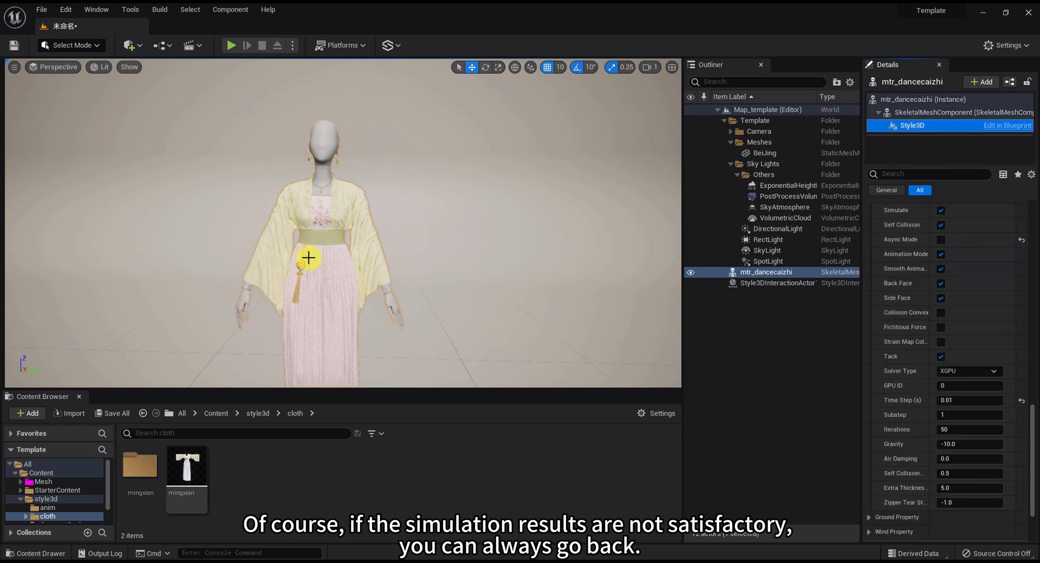
{"action": "left_click", "coordinate": [901, 403]}
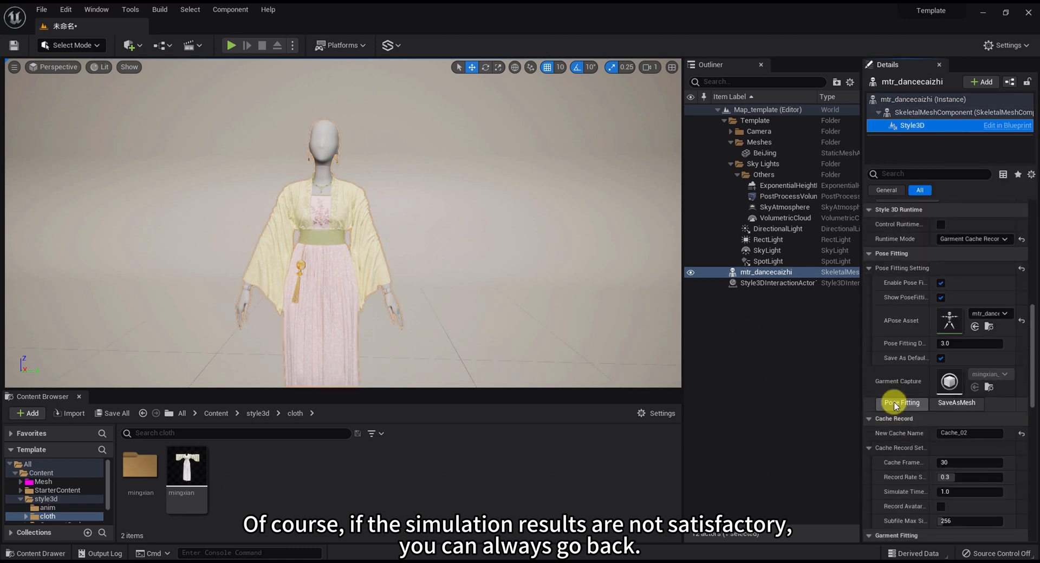